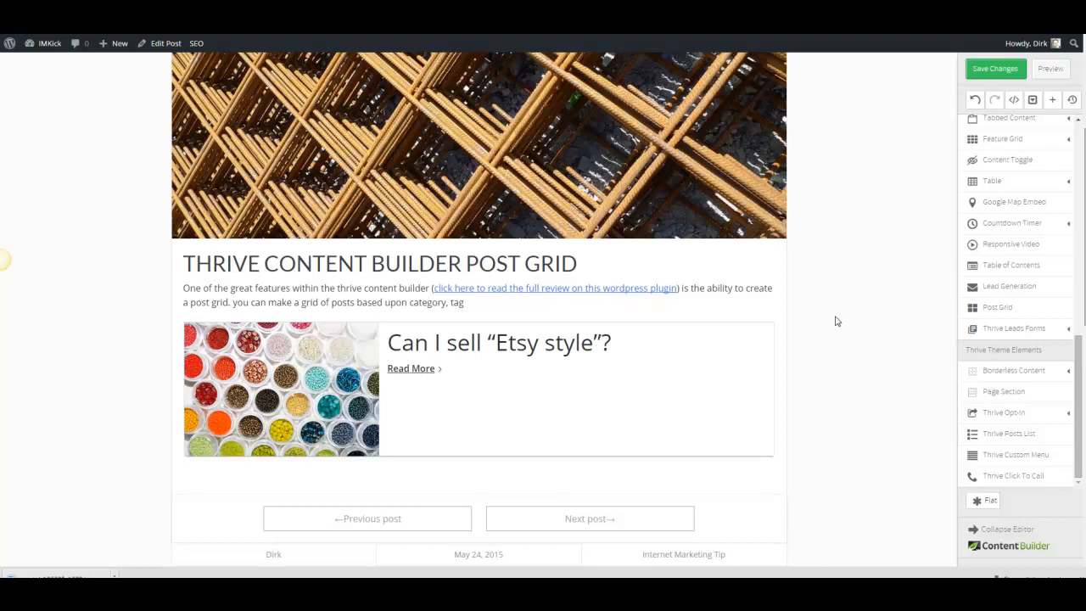
{"action": "mouse_move", "coordinate": [842, 295]}
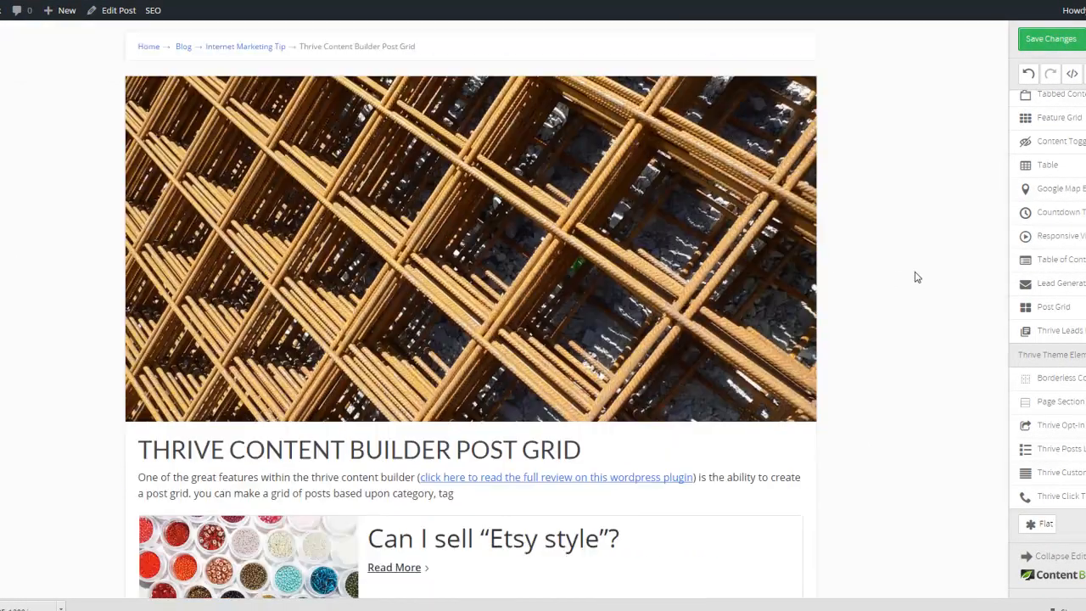
Step: Scroll down the post to the spot below the existing post grid
{"action": "scroll", "scroll_direction": "down", "scroll_amount": 3}
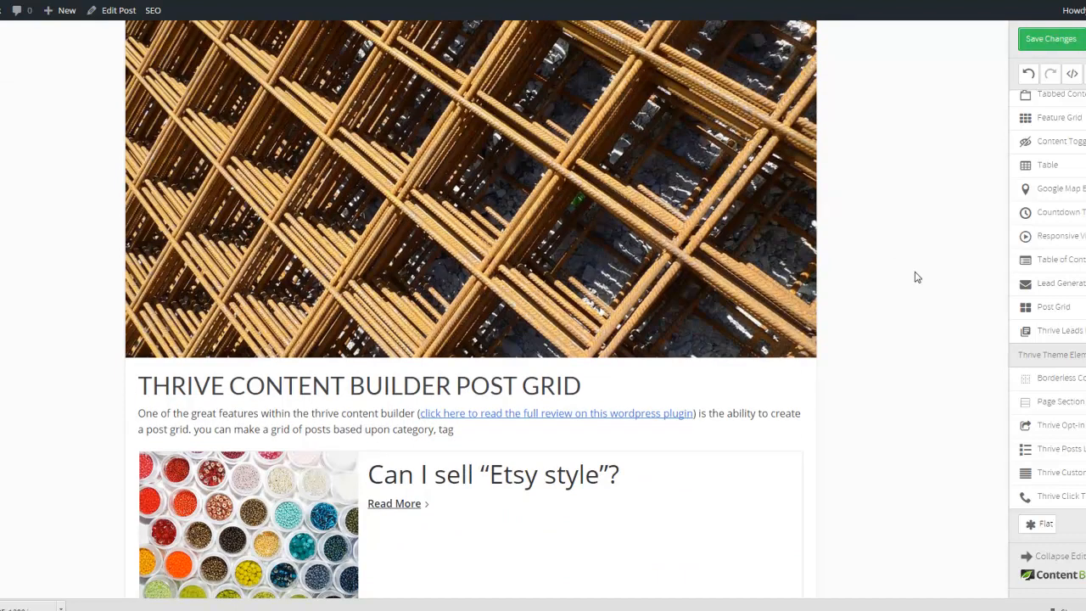
{"action": "scroll", "scroll_direction": "down", "scroll_amount": 3}
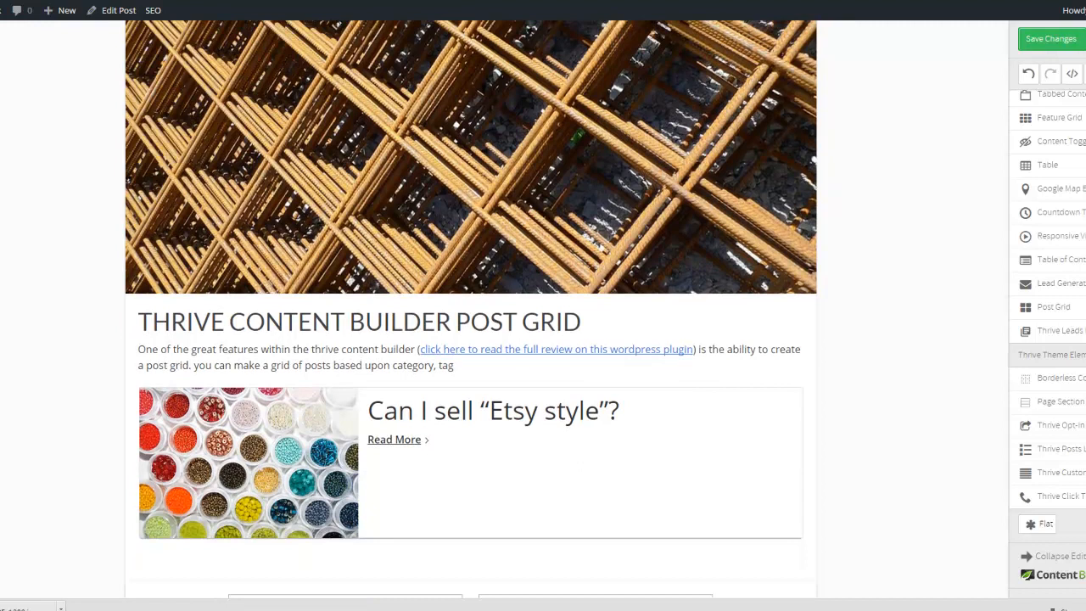
{"action": "scroll", "scroll_direction": "down", "scroll_amount": 3}
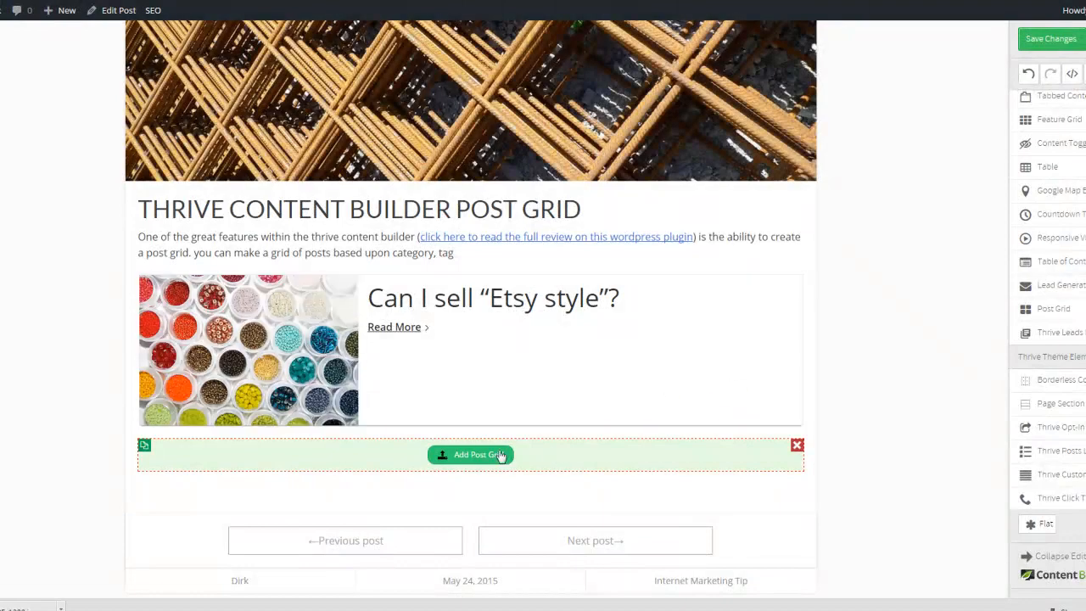
Step: Bring up the new grid's layout settings and keep Summary as the text type
{"action": "left_click", "coordinate": [470, 454]}
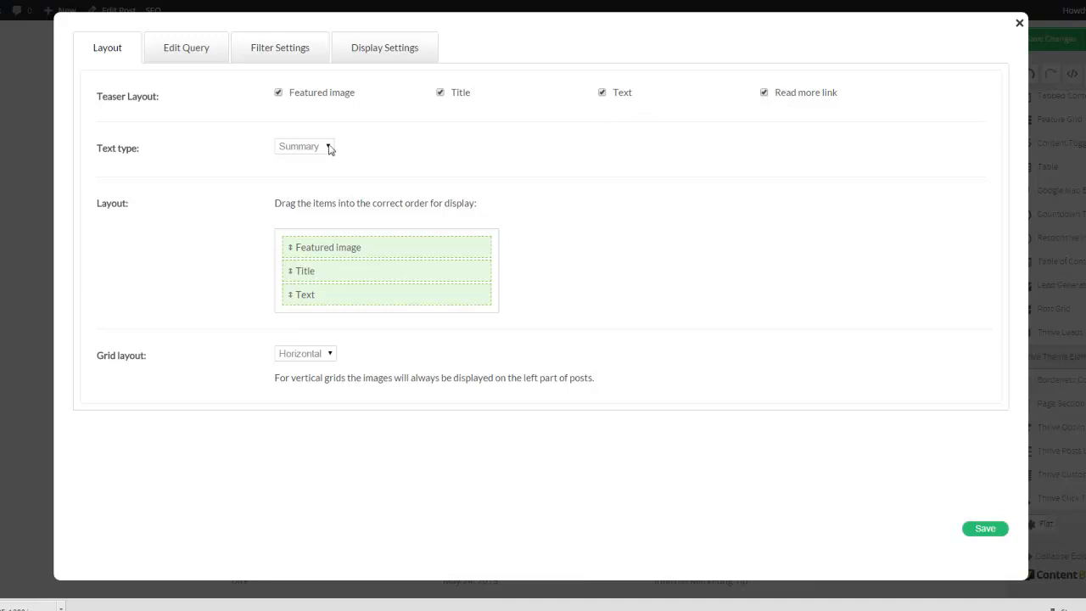
{"action": "left_click", "coordinate": [303, 146]}
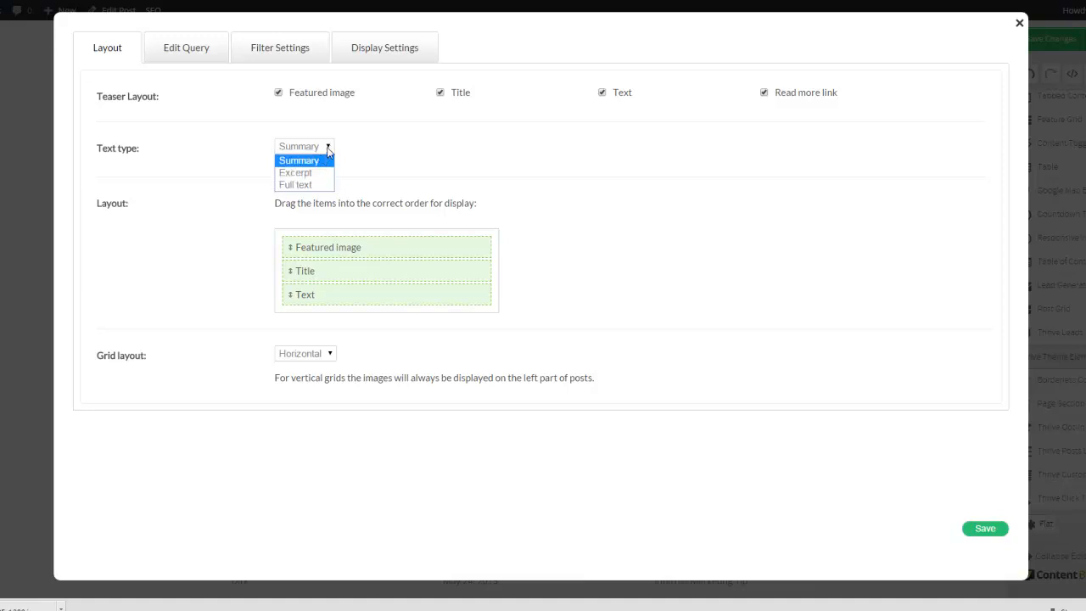
{"action": "left_click", "coordinate": [299, 159]}
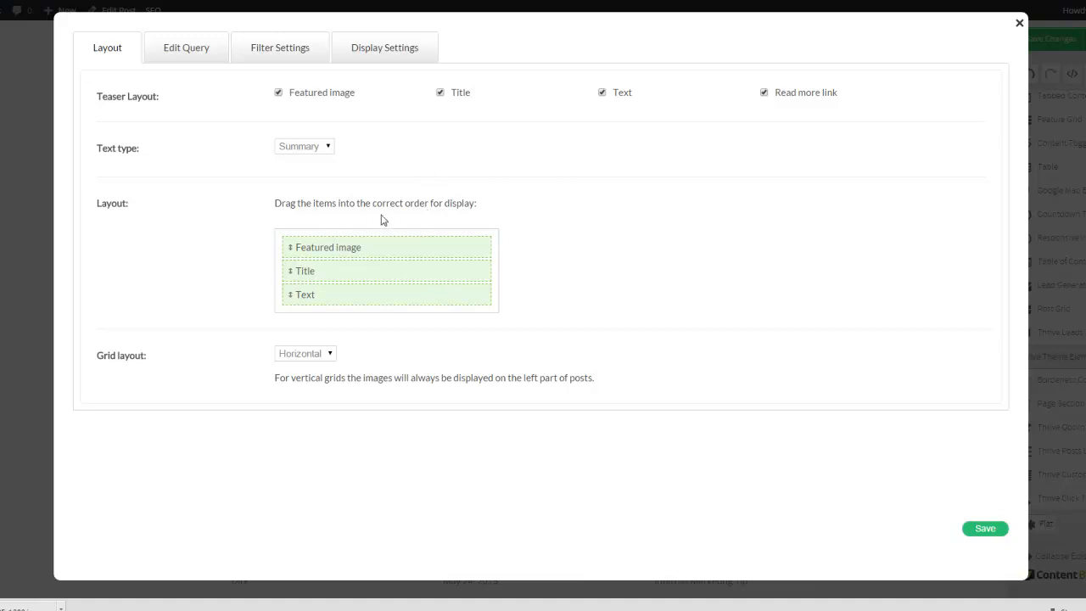
{"action": "mouse_move", "coordinate": [241, 207]}
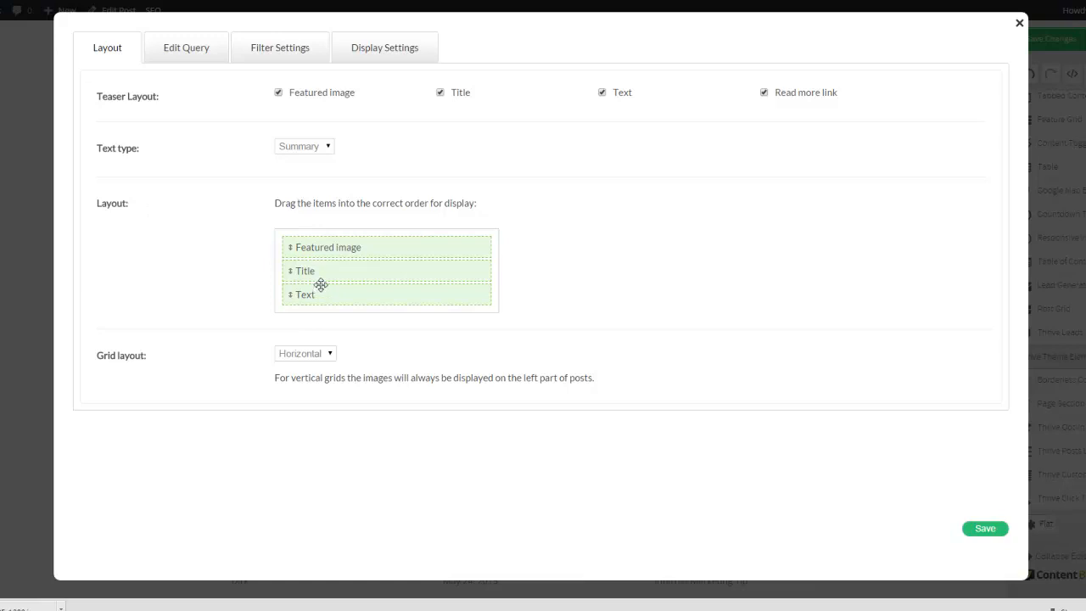
Step: Reorder the items back to Featured image, Title, Text and keep the horizontal grid layout
{"action": "left_click_drag", "start_coordinate": [330, 248], "coordinate": [329, 272]}
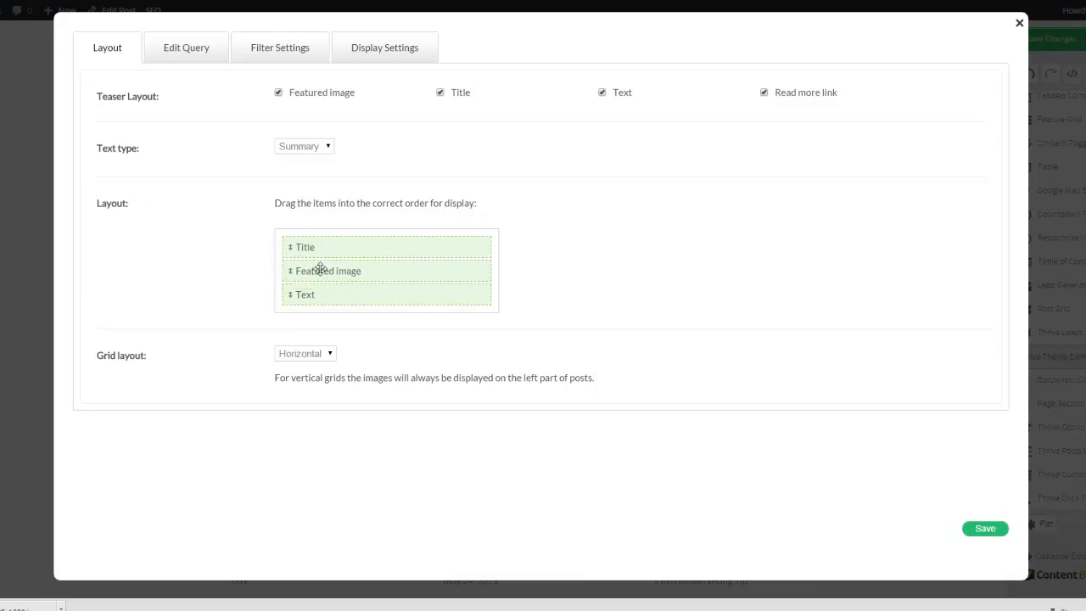
{"action": "left_click_drag", "start_coordinate": [330, 271], "coordinate": [329, 295]}
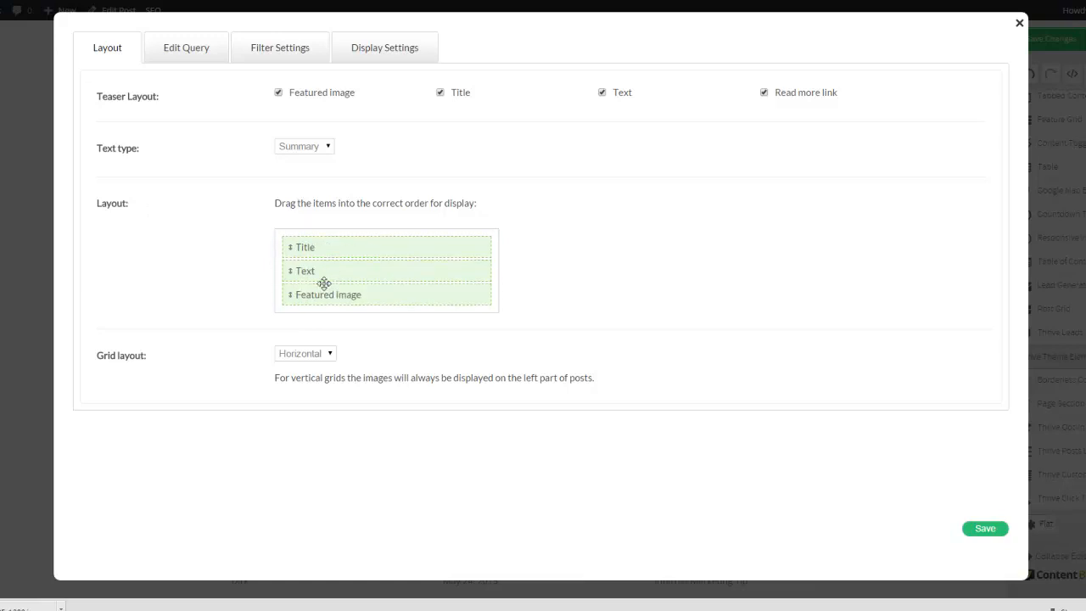
{"action": "left_click_drag", "start_coordinate": [327, 295], "coordinate": [328, 241]}
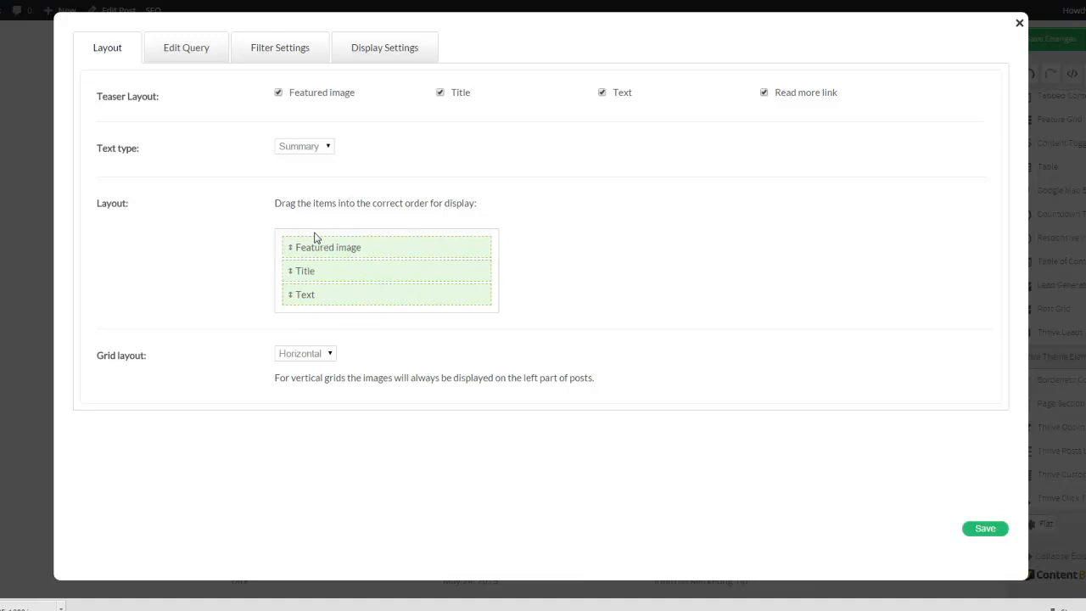
{"action": "mouse_move", "coordinate": [407, 244]}
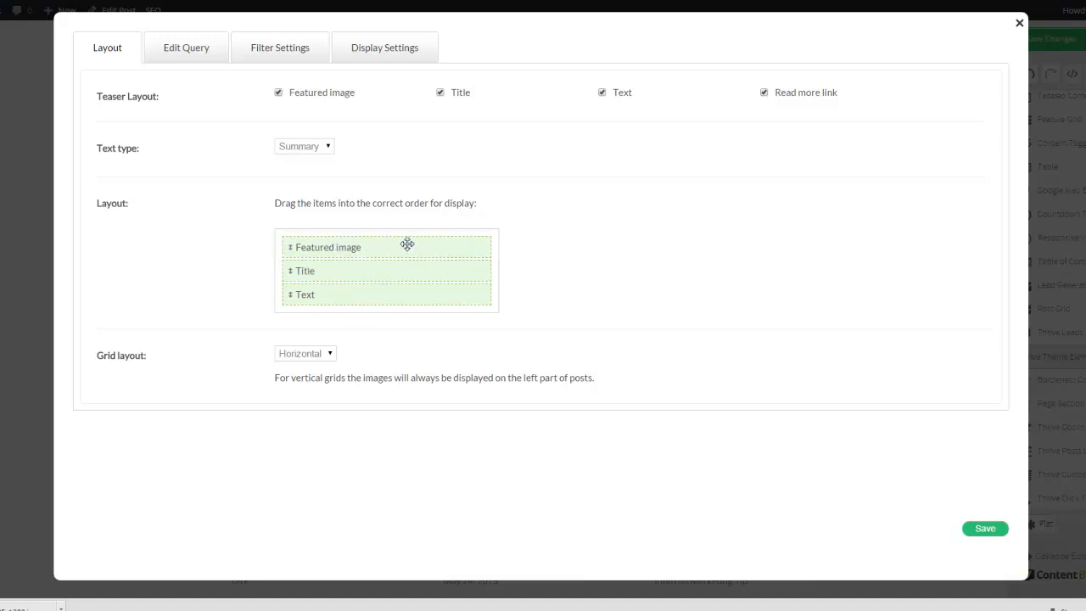
{"action": "mouse_move", "coordinate": [329, 142]}
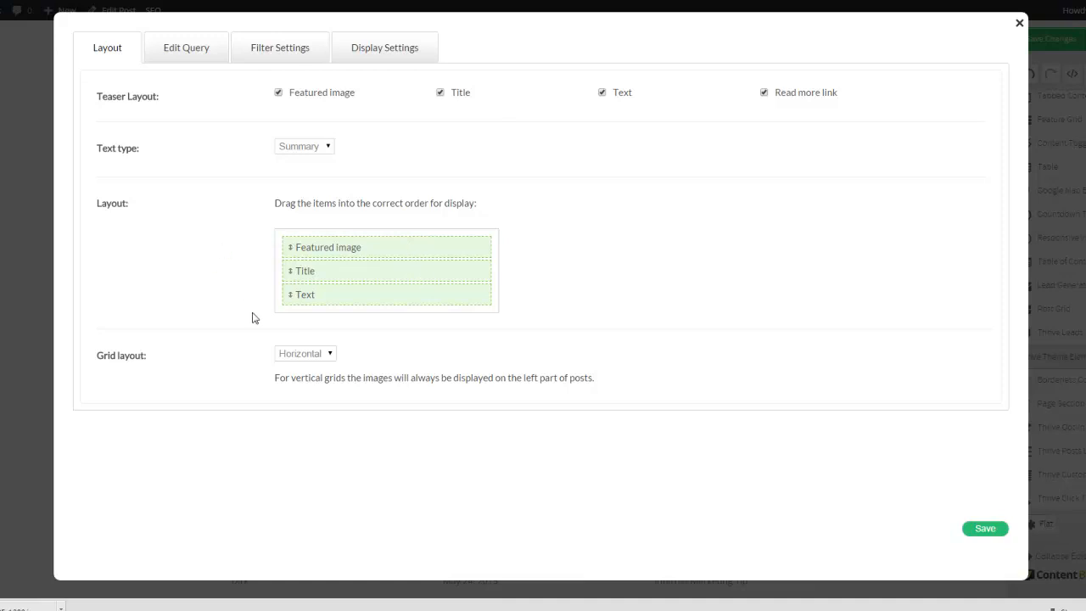
{"action": "left_click", "coordinate": [305, 353]}
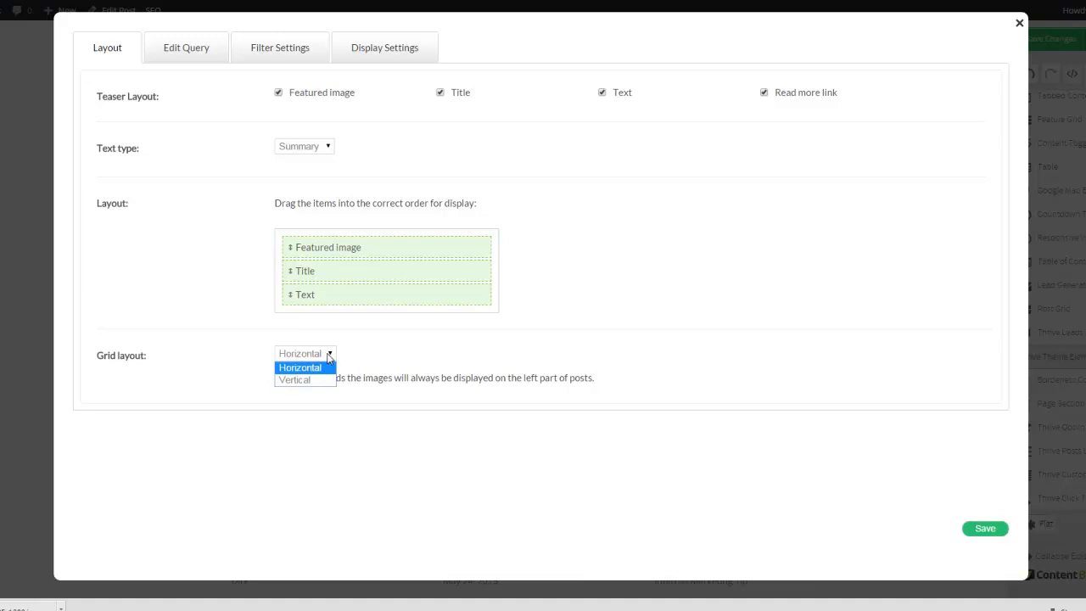
{"action": "left_click", "coordinate": [298, 367]}
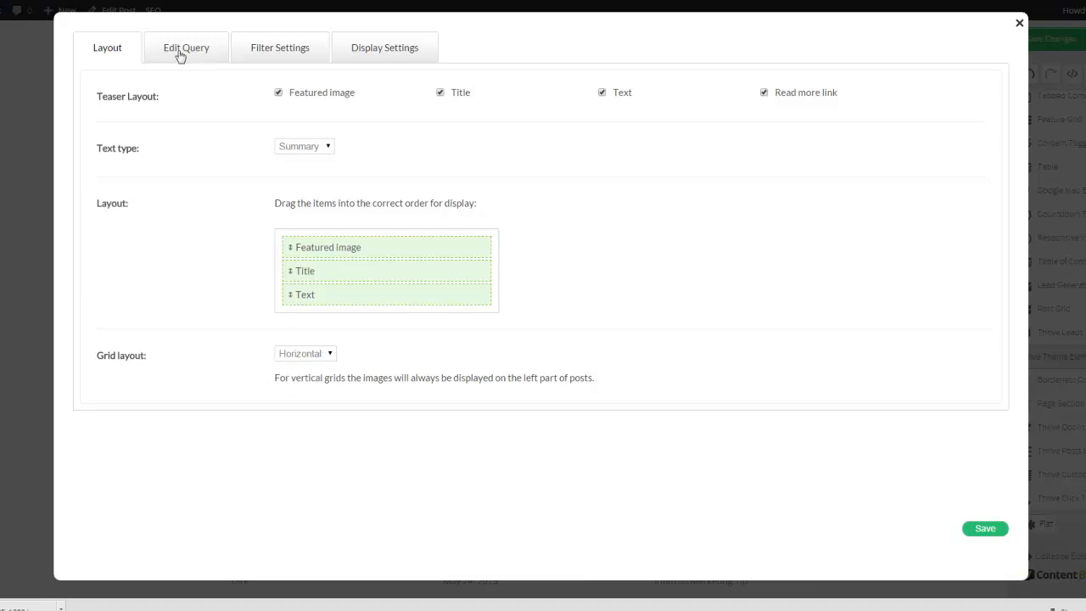
Step: Show the grid's query options: posts only, 6 items, ordered by date descending
{"action": "left_click", "coordinate": [186, 48]}
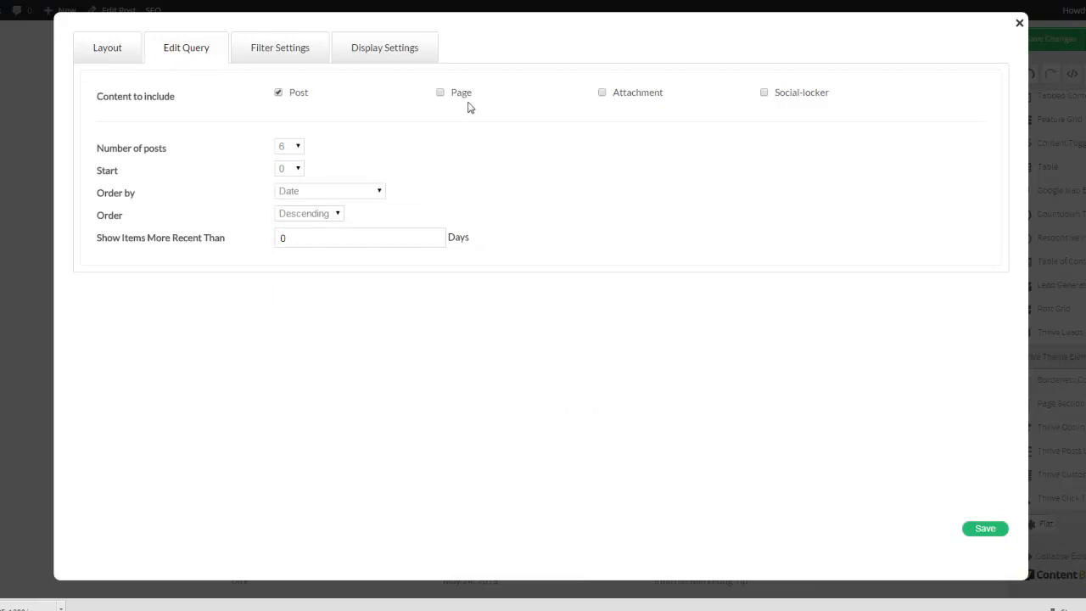
{"action": "mouse_move", "coordinate": [441, 163]}
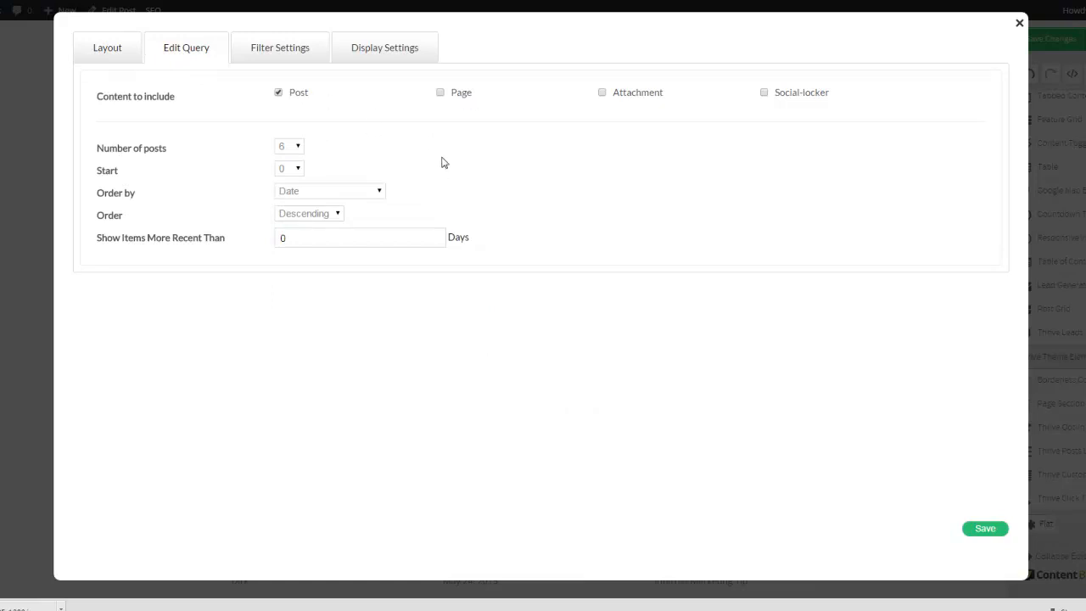
{"action": "mouse_move", "coordinate": [686, 117]}
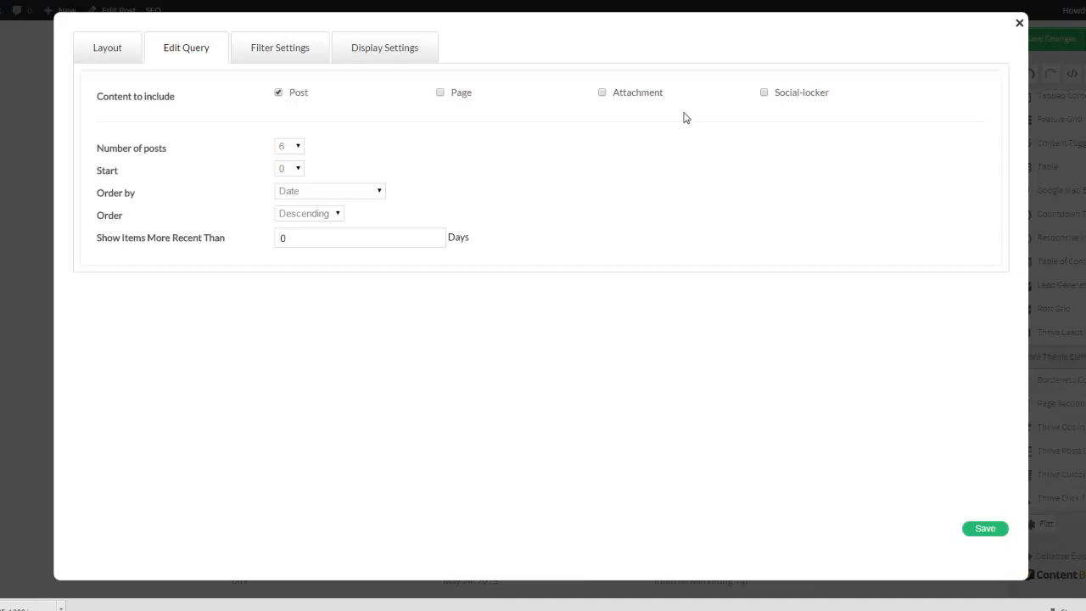
{"action": "mouse_move", "coordinate": [811, 105]}
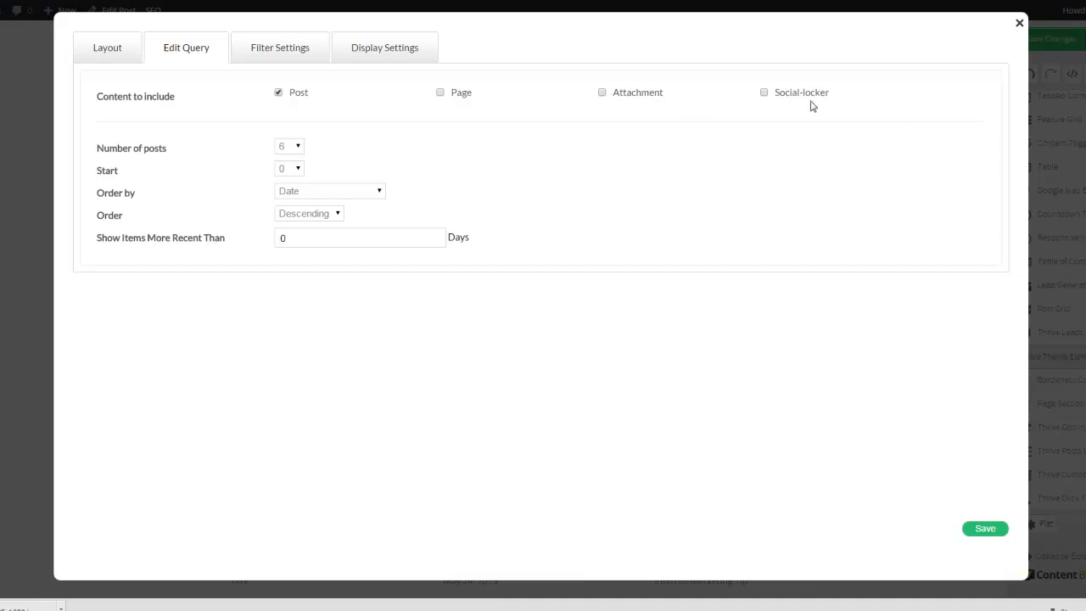
{"action": "mouse_move", "coordinate": [797, 116]}
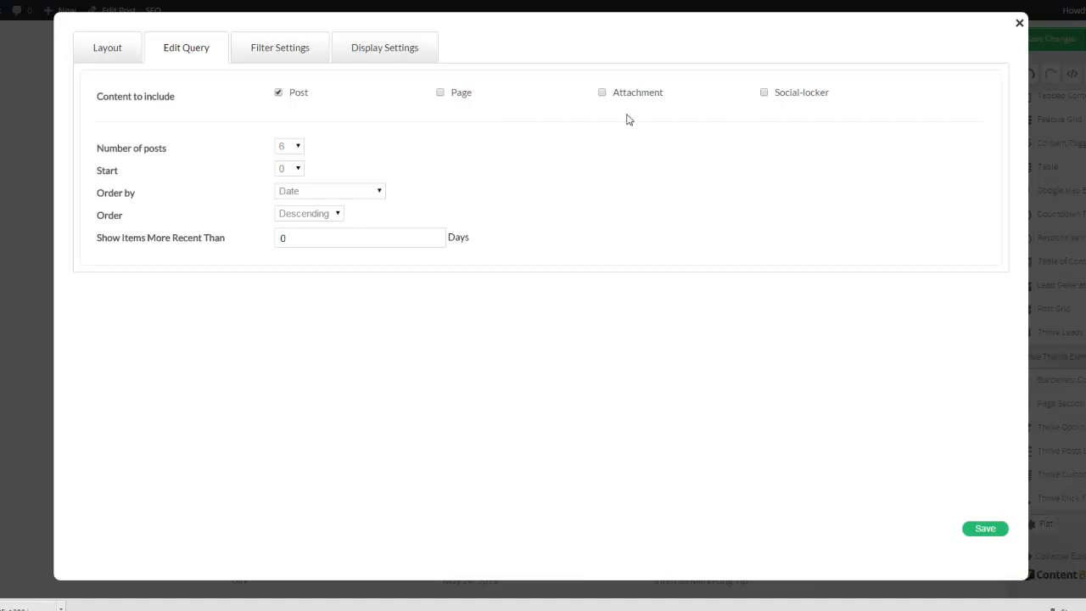
{"action": "mouse_move", "coordinate": [326, 127]}
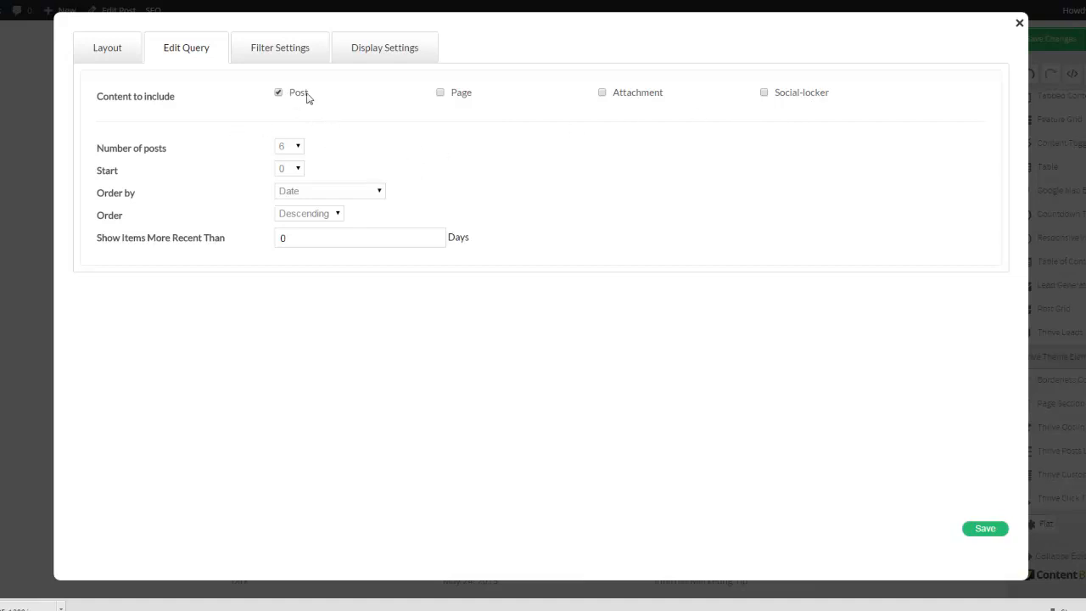
{"action": "mouse_move", "coordinate": [275, 162]}
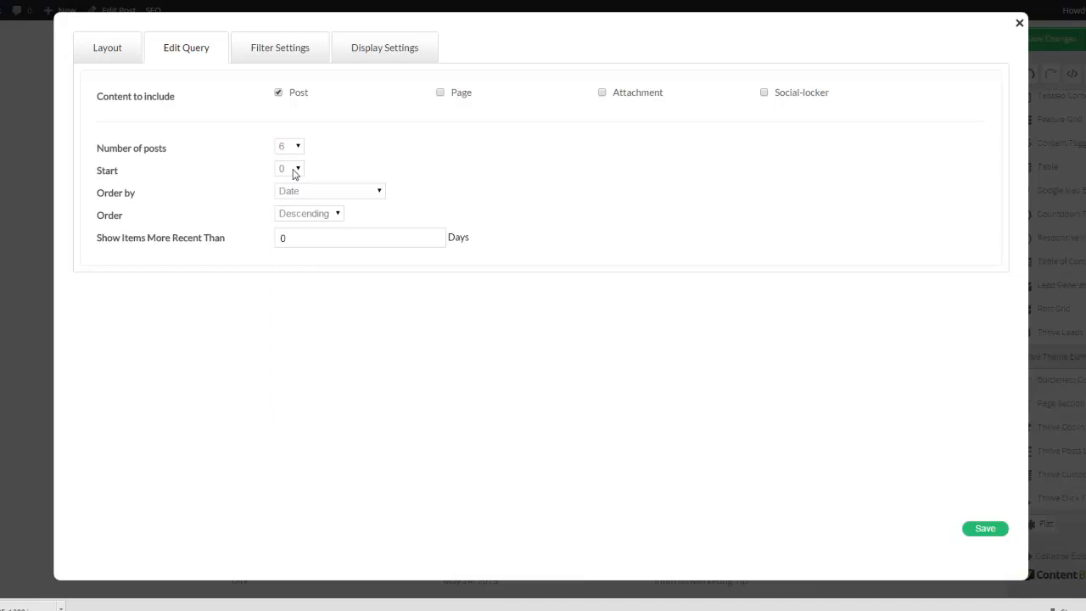
{"action": "mouse_move", "coordinate": [210, 214]}
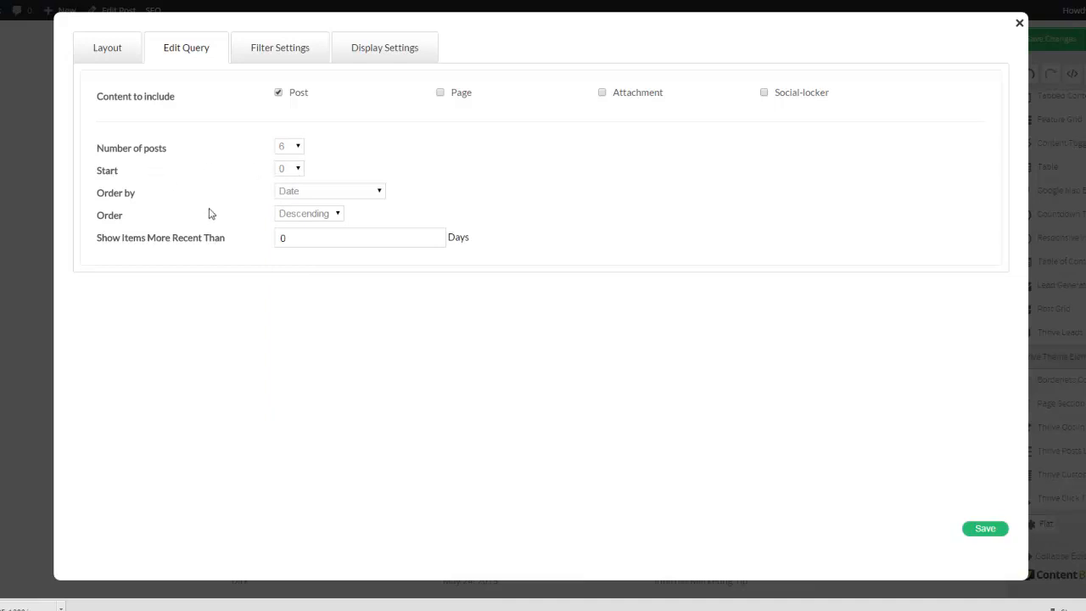
{"action": "mouse_move", "coordinate": [307, 220]}
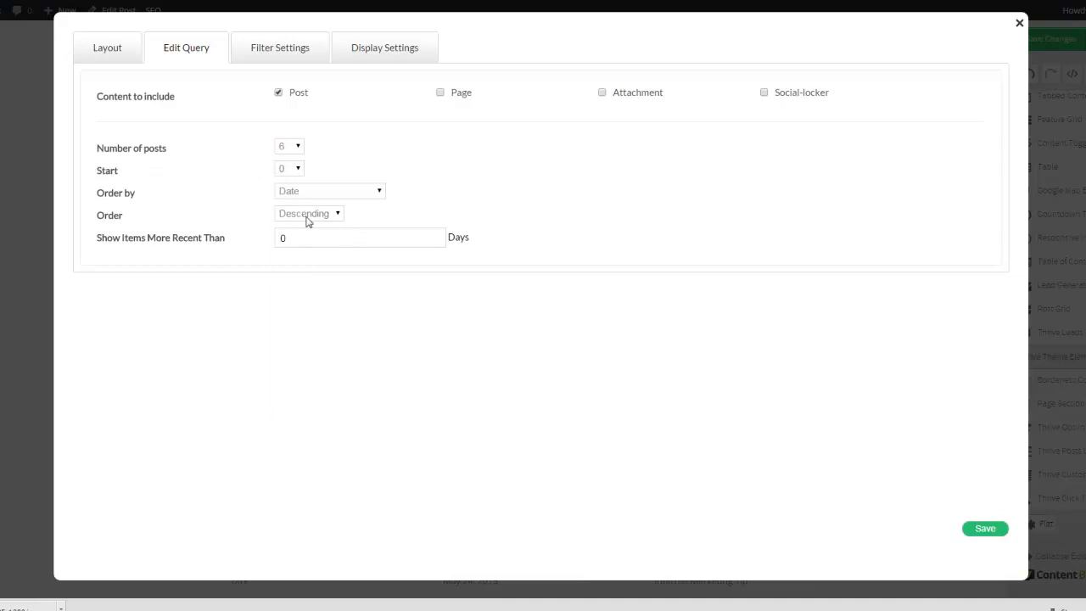
{"action": "mouse_move", "coordinate": [223, 251]}
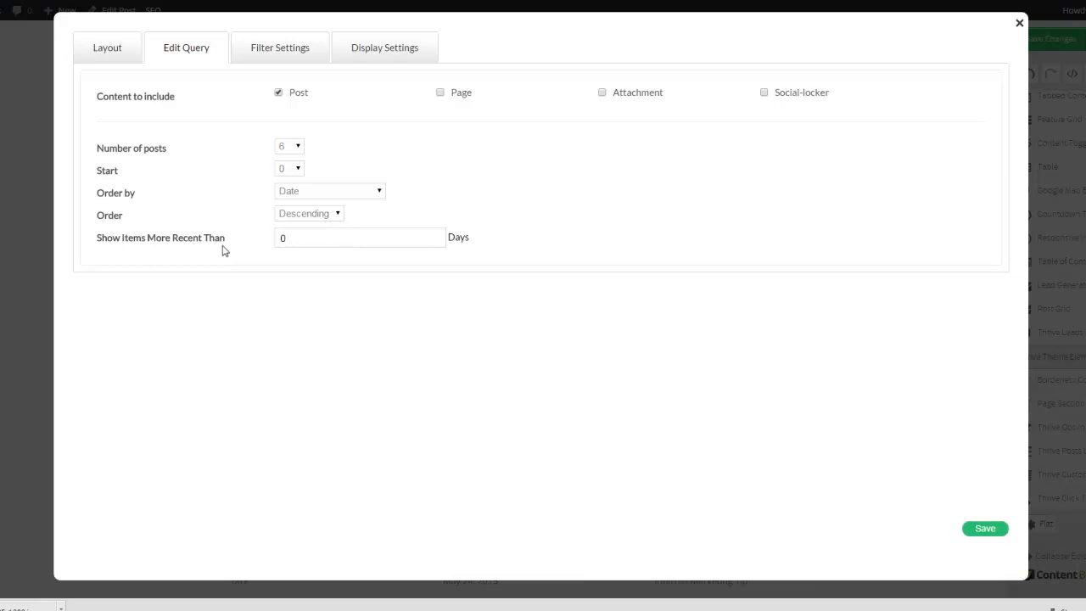
{"action": "mouse_move", "coordinate": [241, 241]}
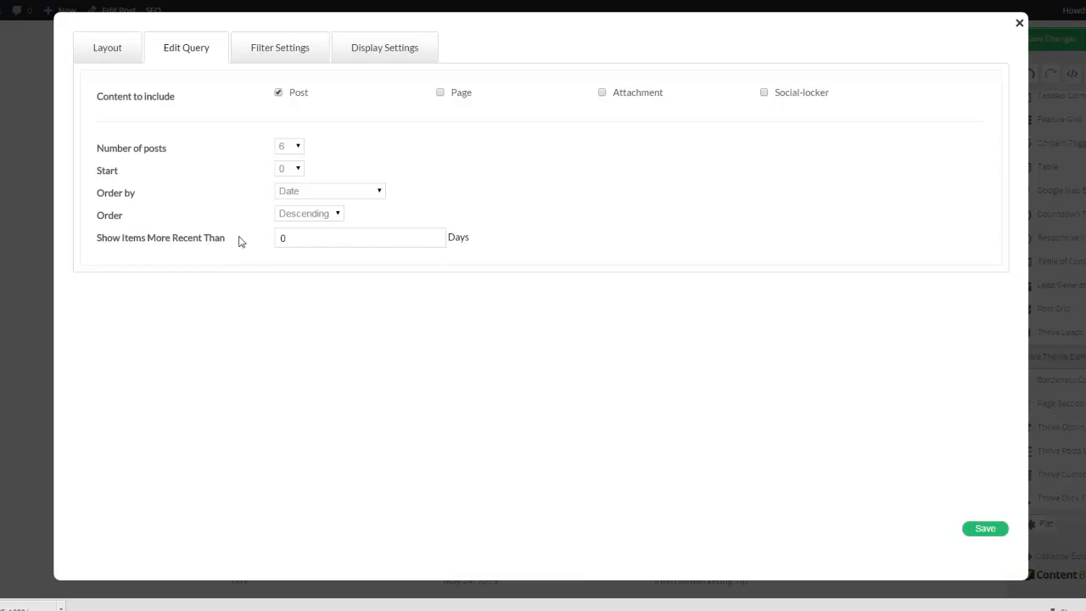
{"action": "mouse_move", "coordinate": [244, 251]}
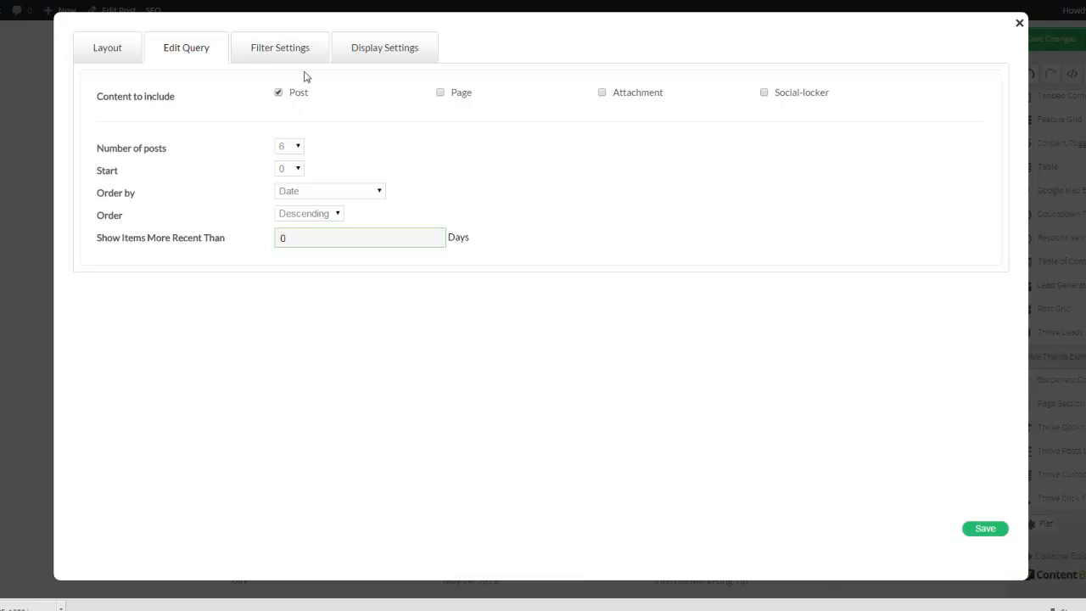
Step: Review the empty category filter, then show the display options with 3 columns in grid order
{"action": "left_click", "coordinate": [280, 48]}
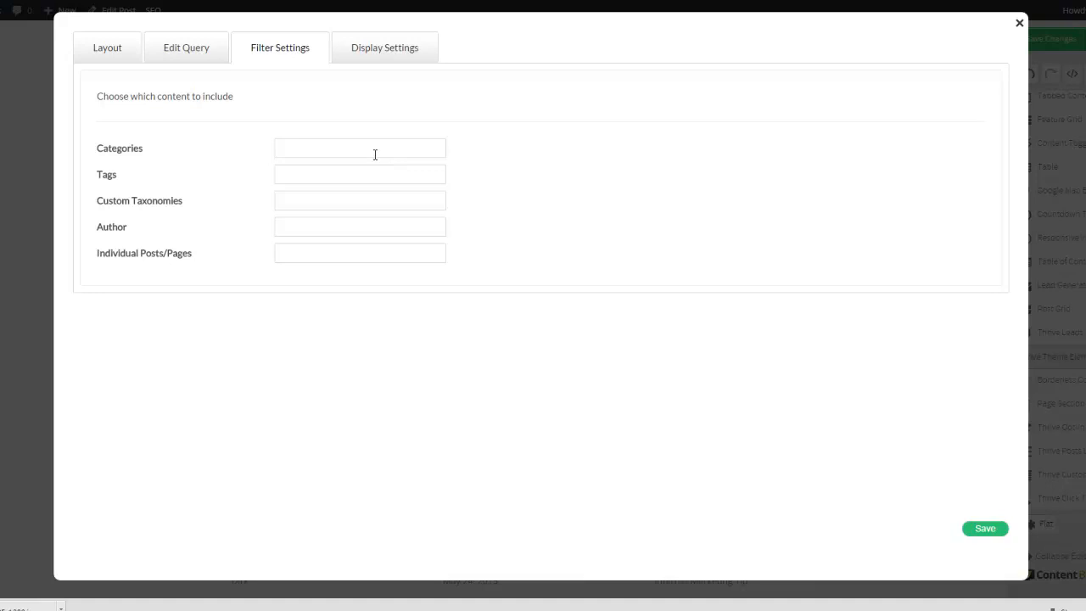
{"action": "mouse_move", "coordinate": [323, 151]}
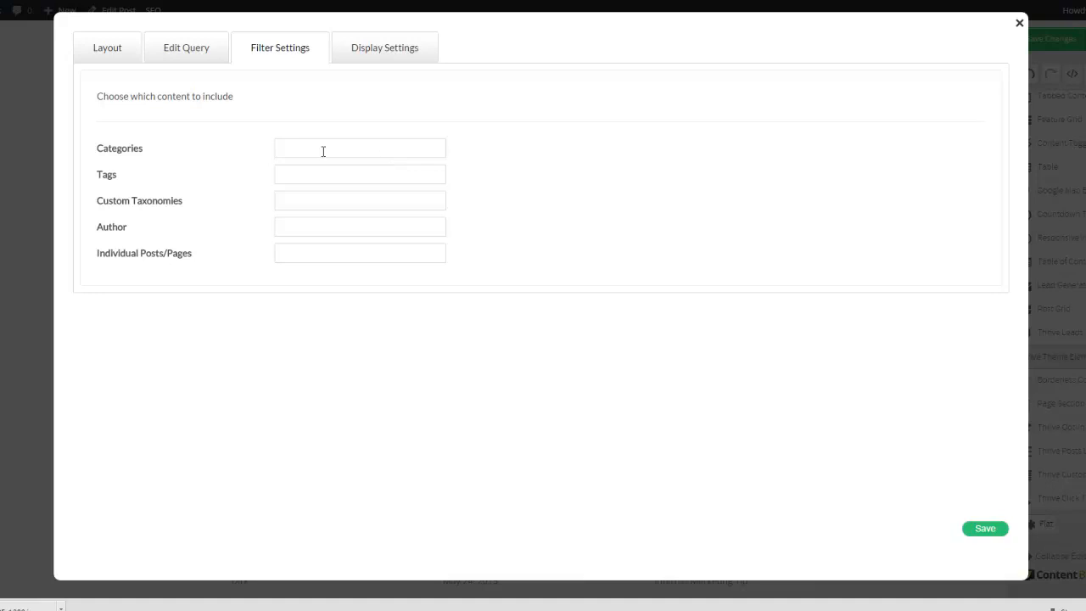
{"action": "left_click", "coordinate": [359, 148]}
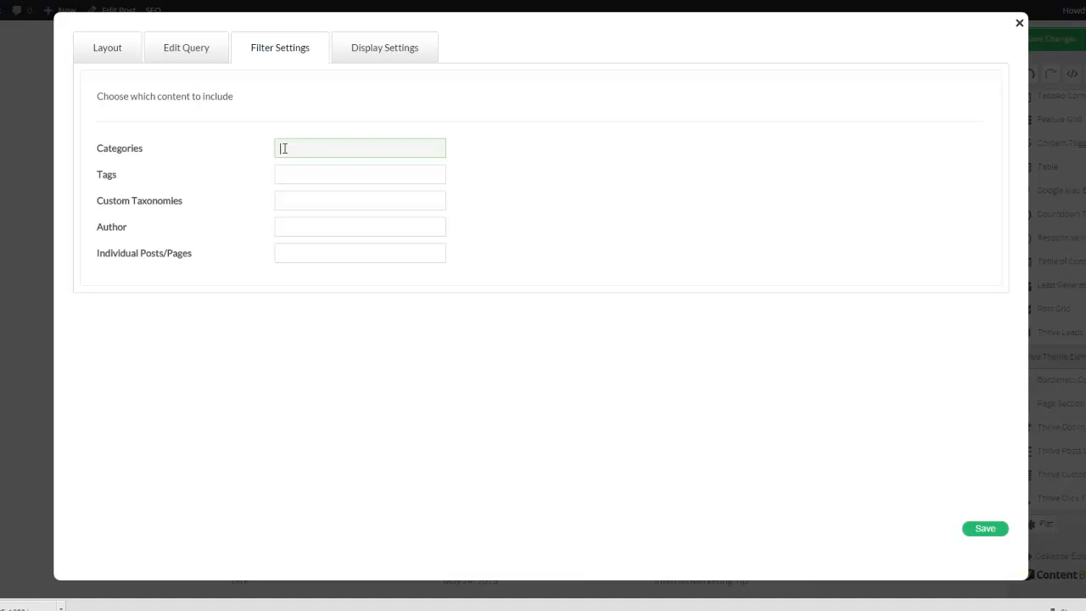
{"action": "left_click", "coordinate": [383, 48]}
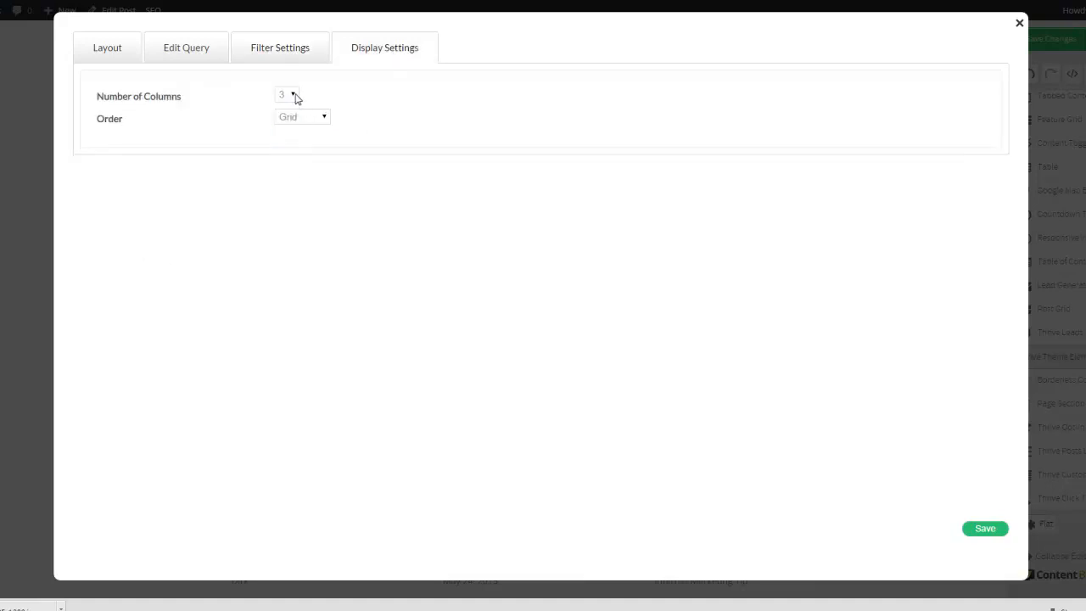
{"action": "mouse_move", "coordinate": [326, 126]}
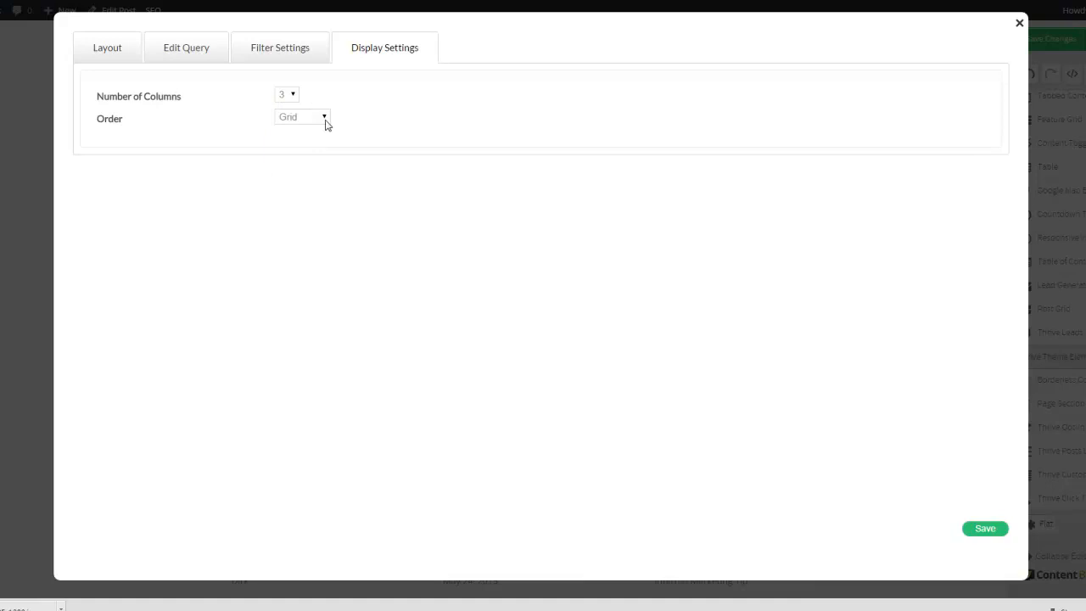
Step: Keep the order as Grid with 3 columns and save the post grid settings
{"action": "left_click", "coordinate": [302, 116]}
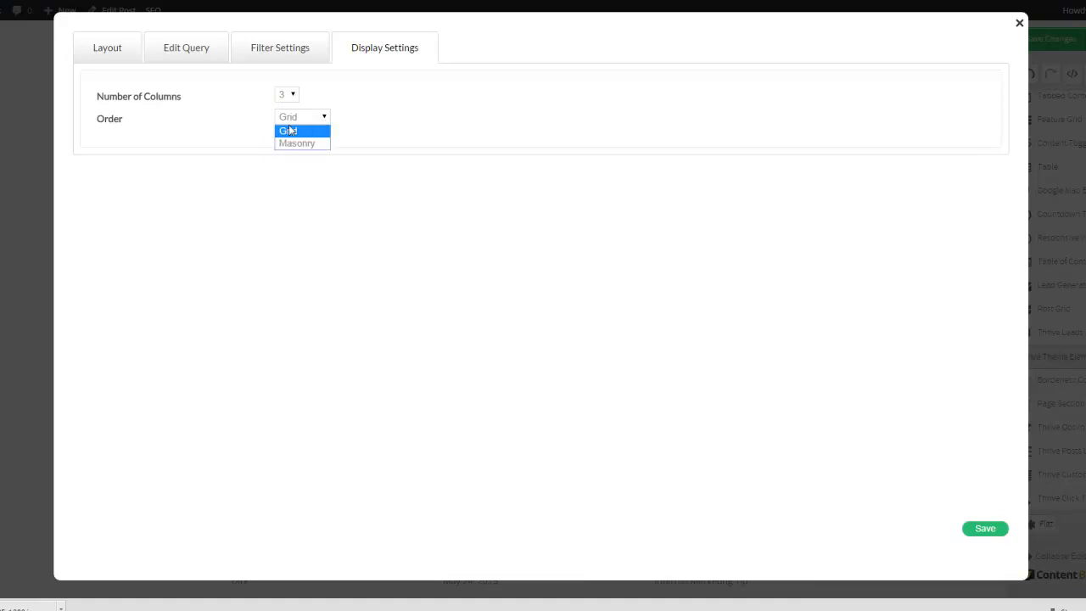
{"action": "left_click", "coordinate": [289, 129]}
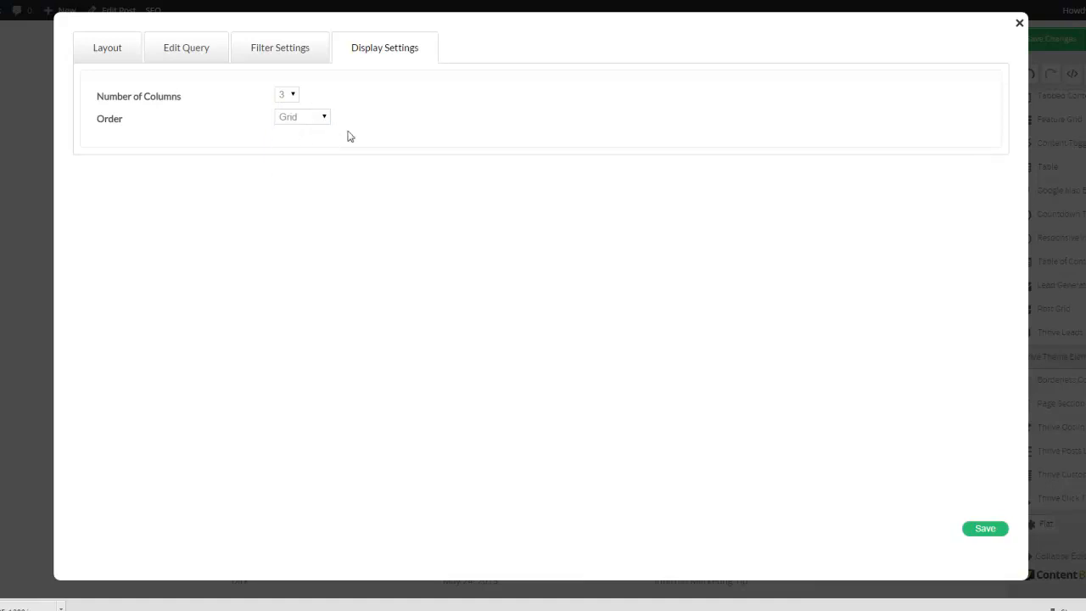
{"action": "mouse_move", "coordinate": [984, 527]}
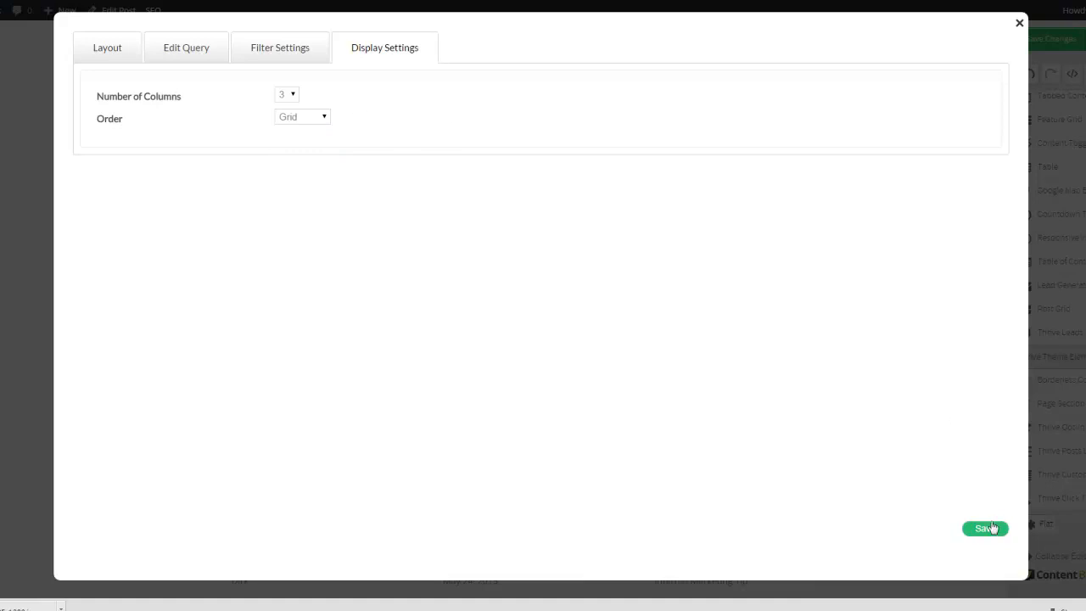
{"action": "left_click", "coordinate": [107, 48]}
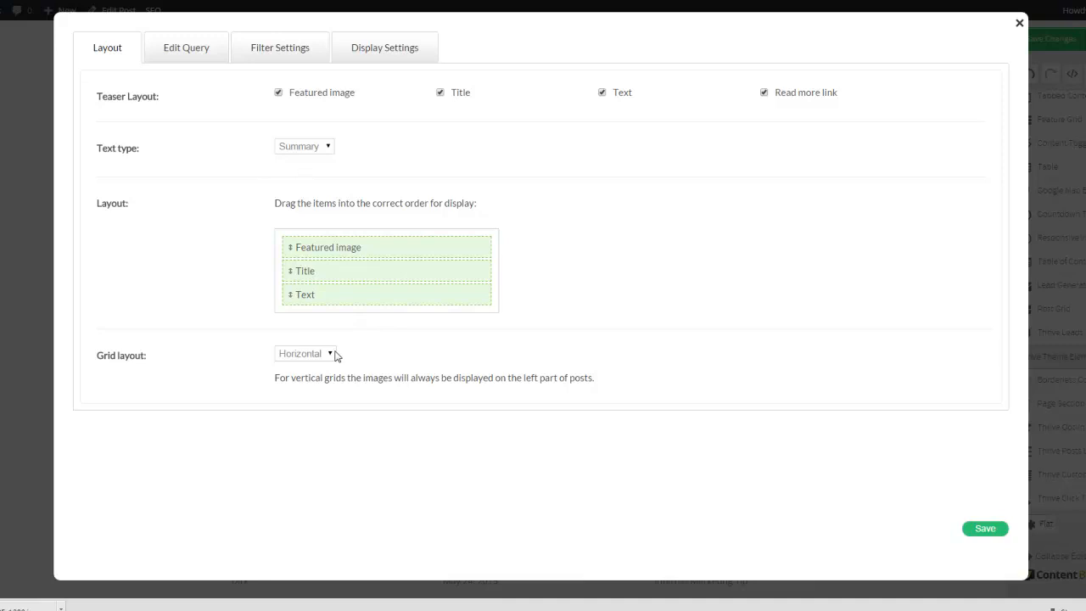
Step: Glance at the filter settings and close the Post Grid dialog, leaving one post showing
{"action": "left_click", "coordinate": [280, 47]}
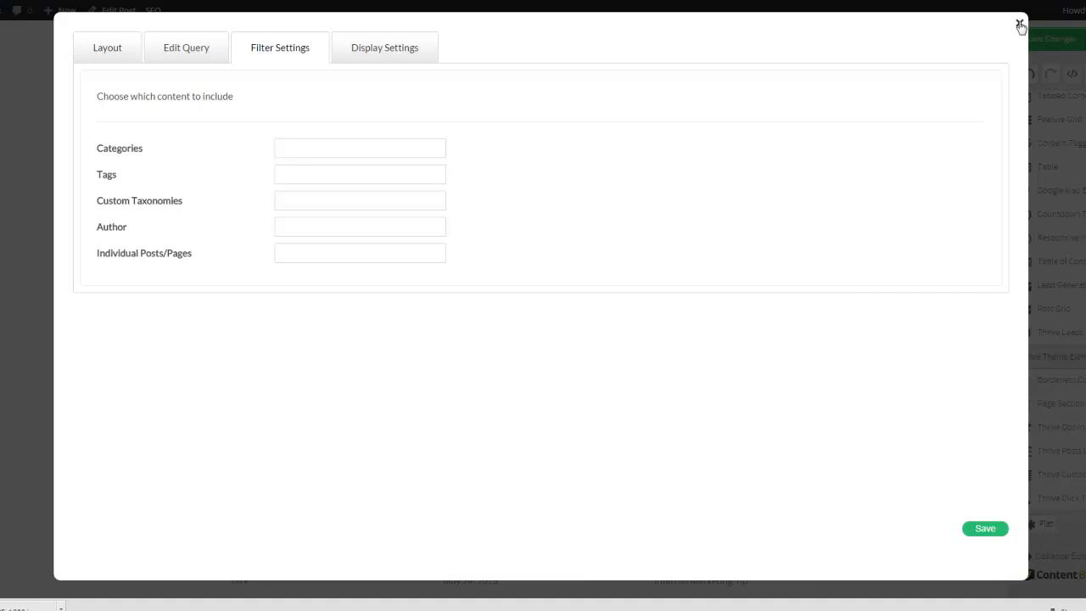
{"action": "left_click", "coordinate": [1021, 25]}
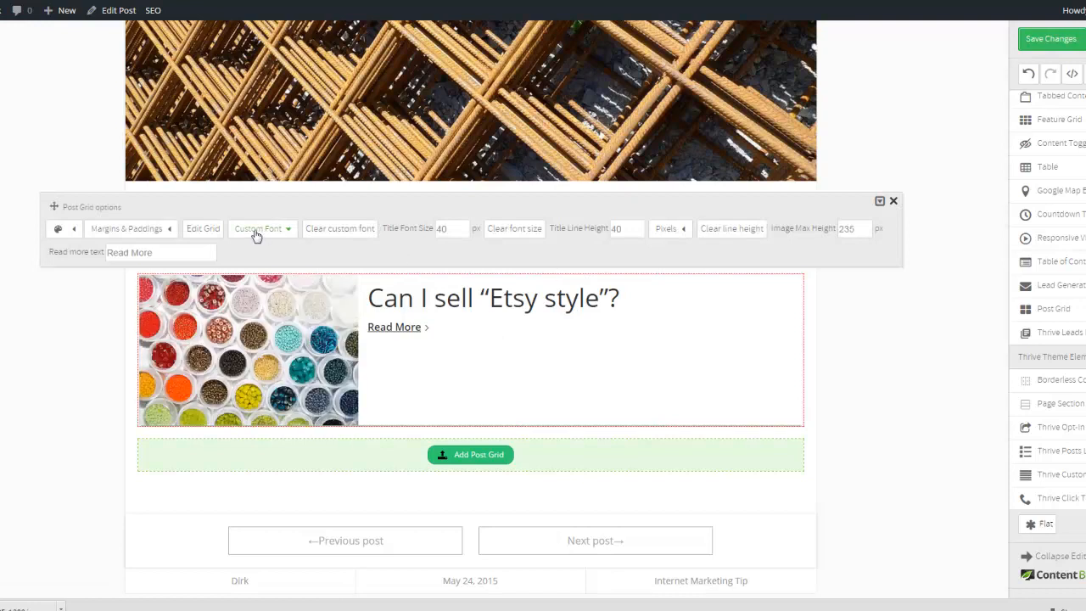
Step: Reopen the grid settings and set the category filter to Internet Marketing Tip
{"action": "left_click", "coordinate": [204, 228]}
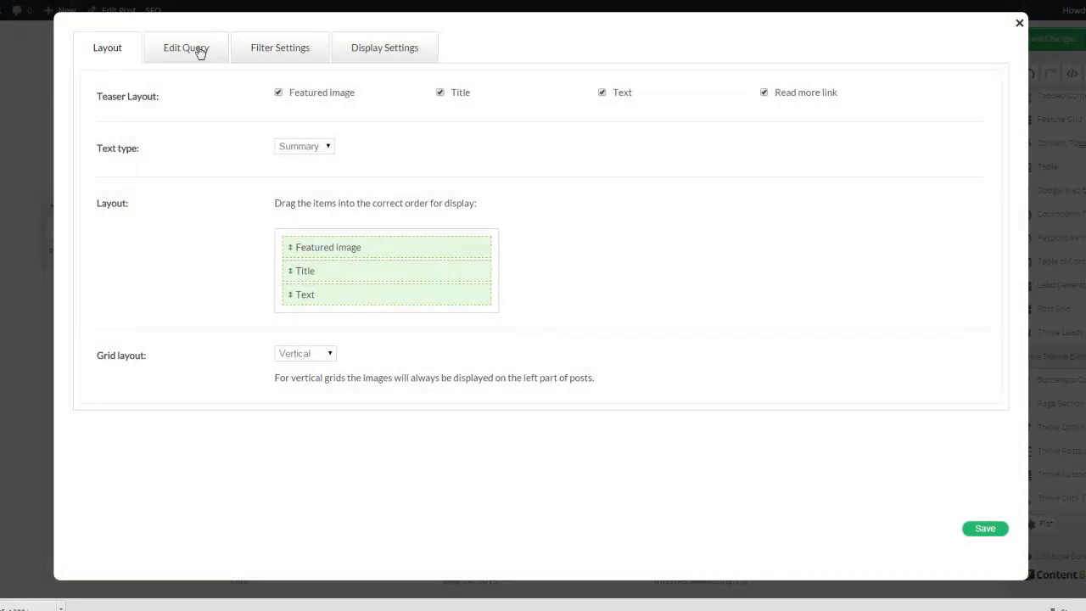
{"action": "left_click", "coordinate": [279, 47]}
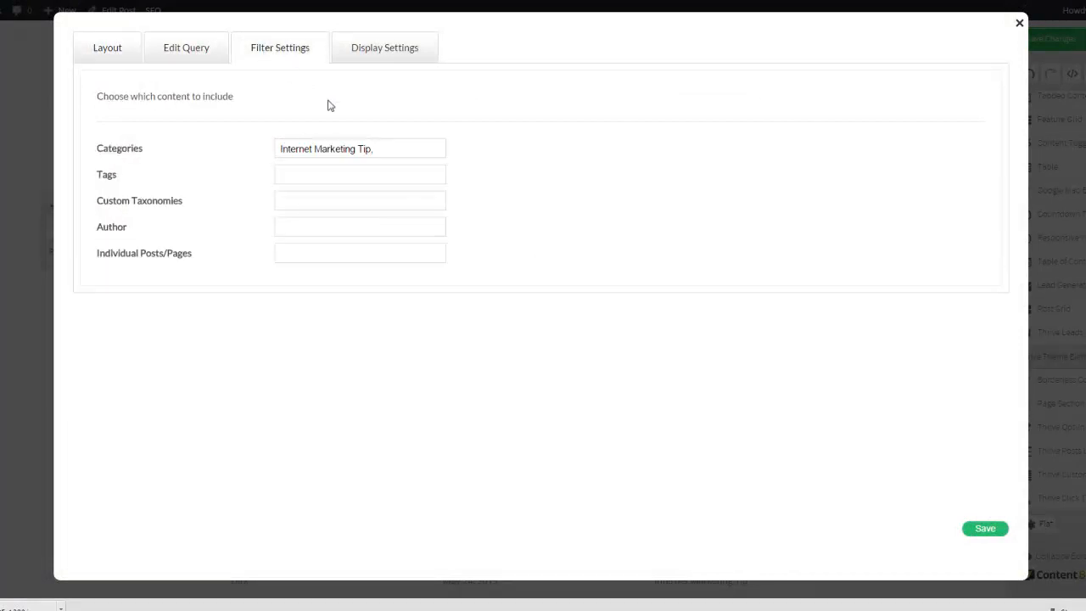
{"action": "left_click", "coordinate": [360, 149]}
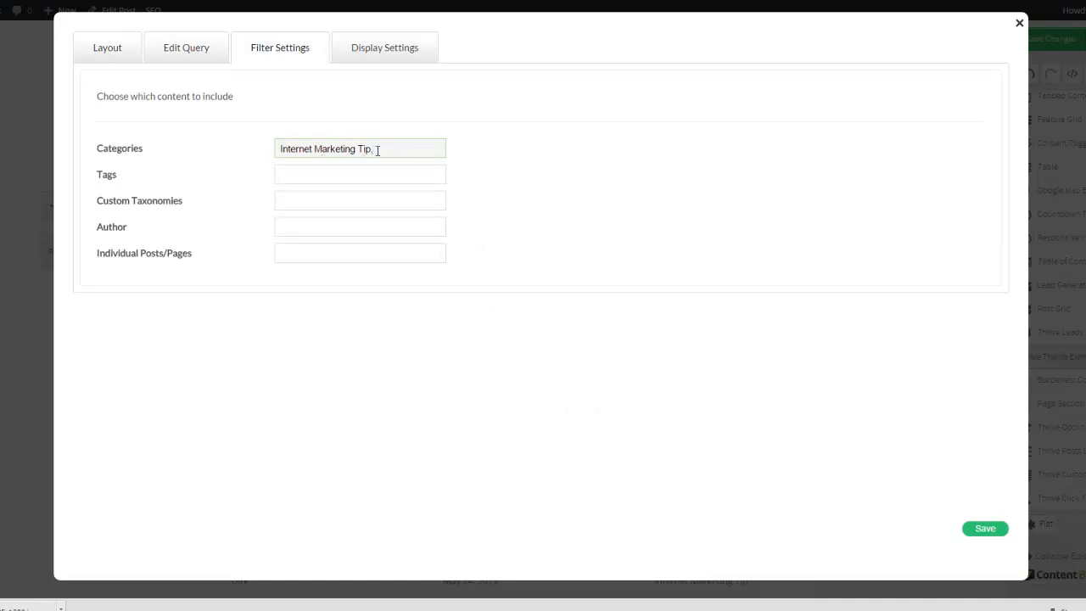
{"action": "mouse_move", "coordinate": [736, 163]}
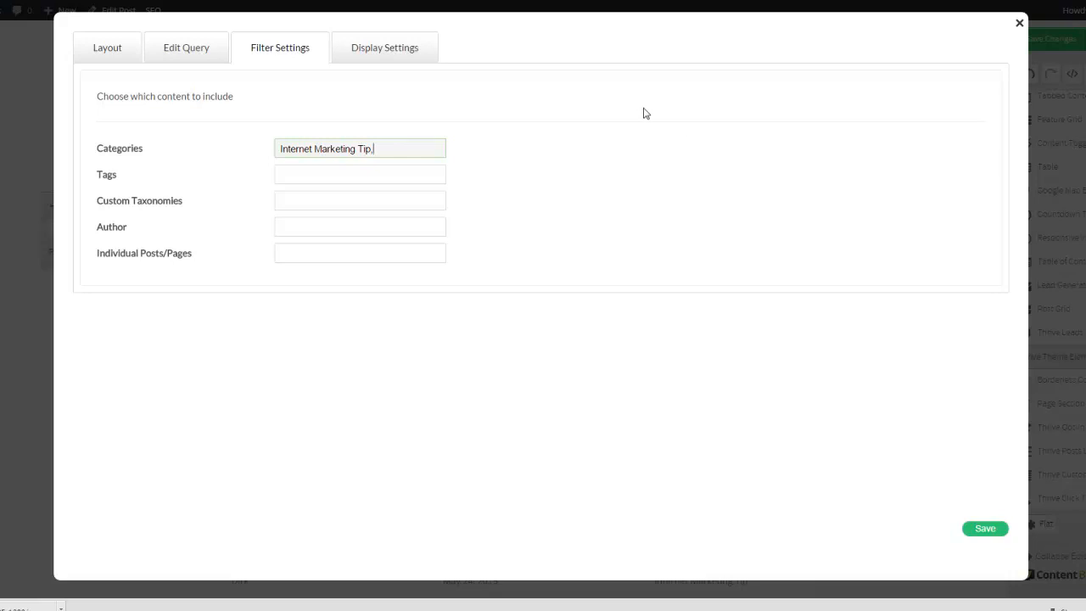
Step: Review the 1-column display and vertical layout settings across the tabs
{"action": "left_click", "coordinate": [384, 48]}
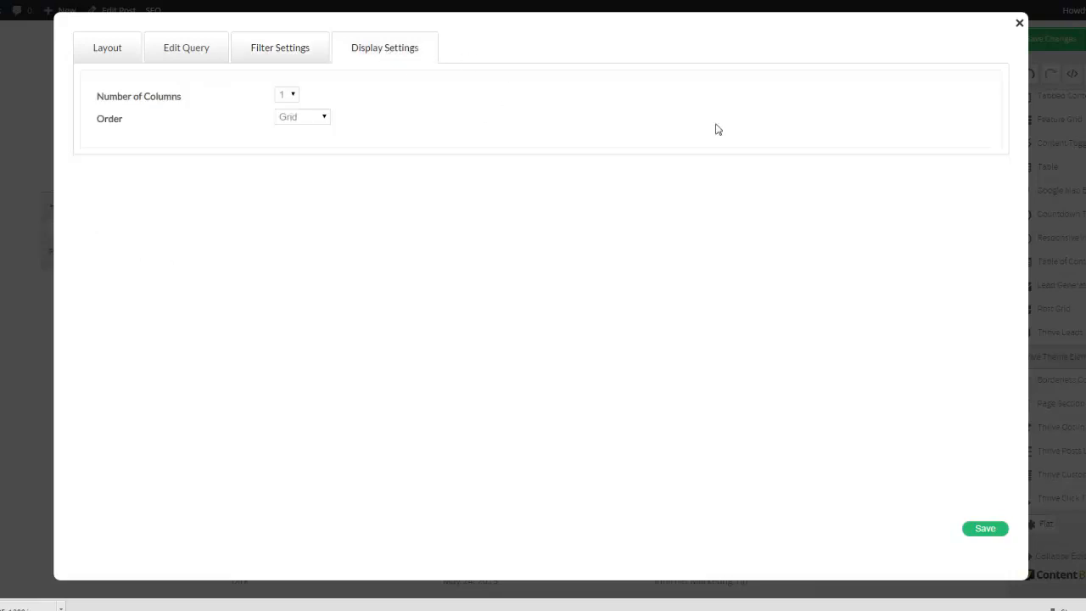
{"action": "mouse_move", "coordinate": [1019, 23]}
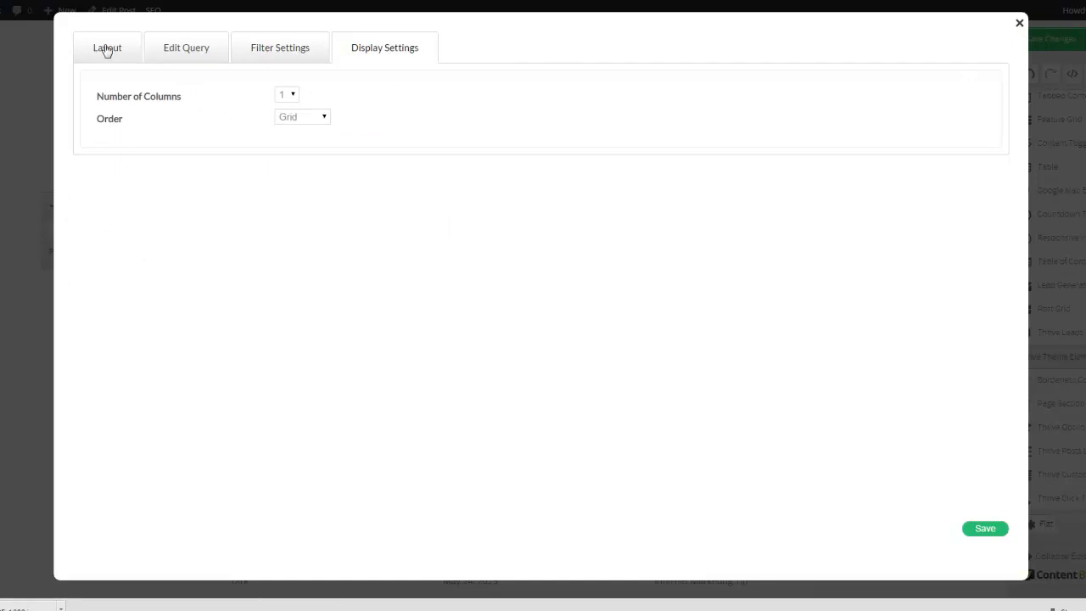
{"action": "left_click", "coordinate": [107, 48]}
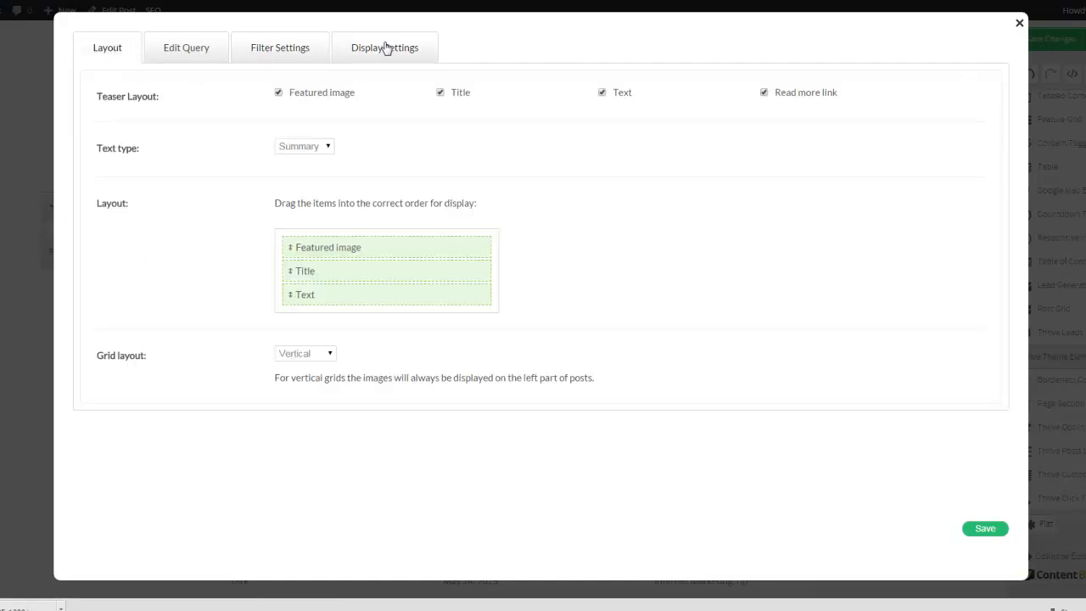
{"action": "left_click", "coordinate": [384, 48]}
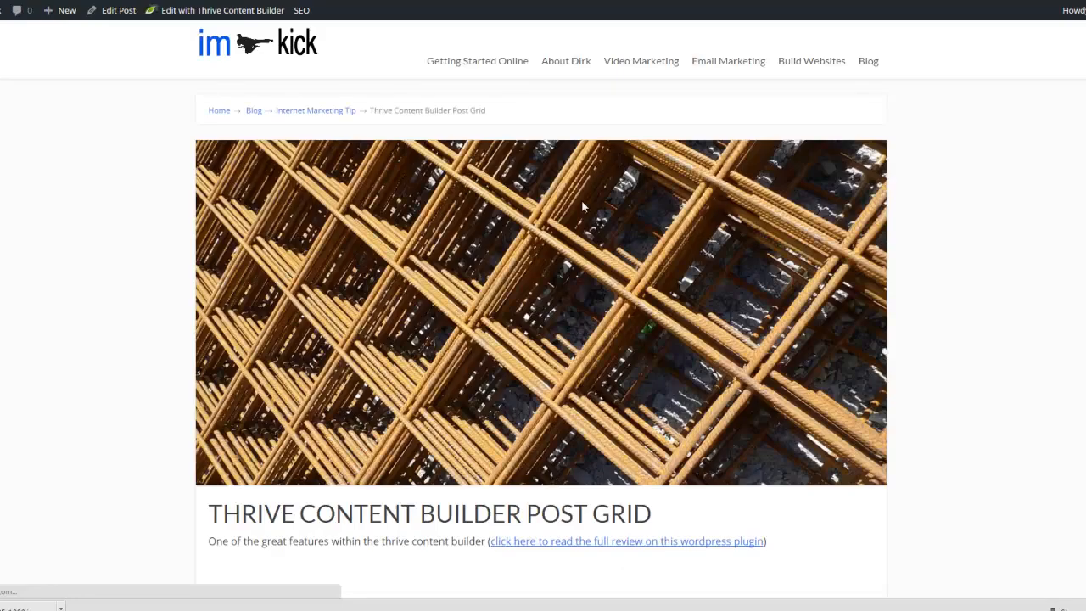
Step: Scroll the live post down to Related Posts listing "Can I sell 'Etsy style'?"
{"action": "scroll", "scroll_direction": "down", "scroll_amount": 3}
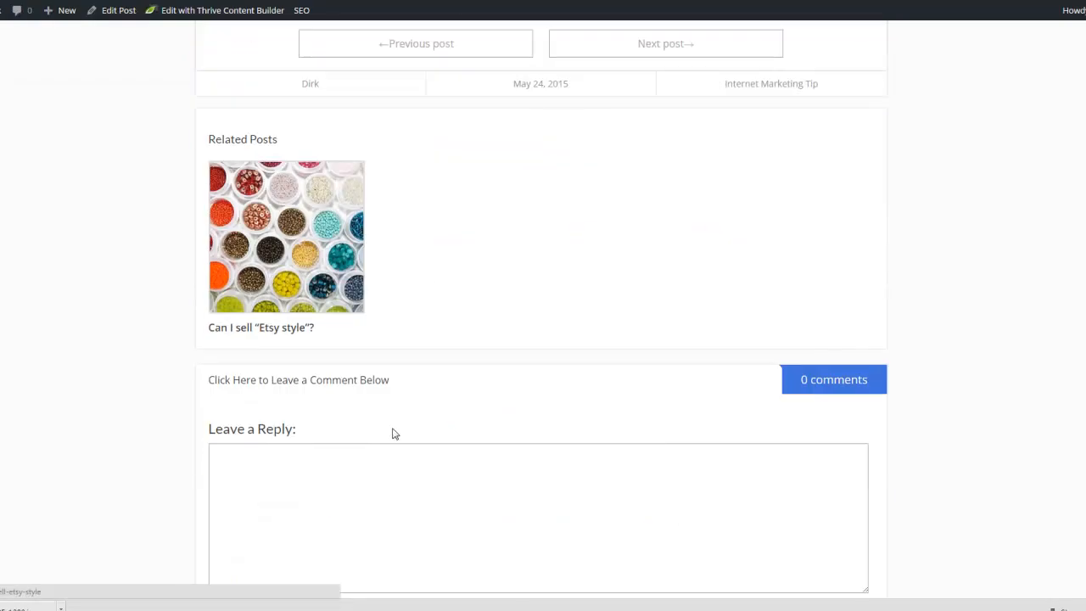
{"action": "scroll", "scroll_direction": "up", "scroll_amount": 3}
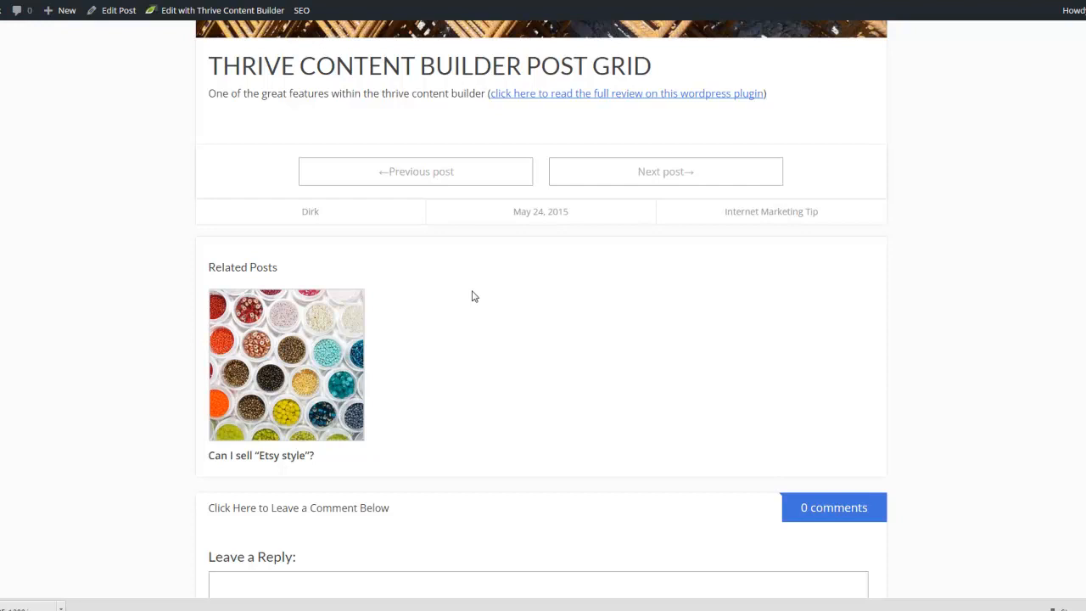
{"action": "mouse_move", "coordinate": [485, 227]}
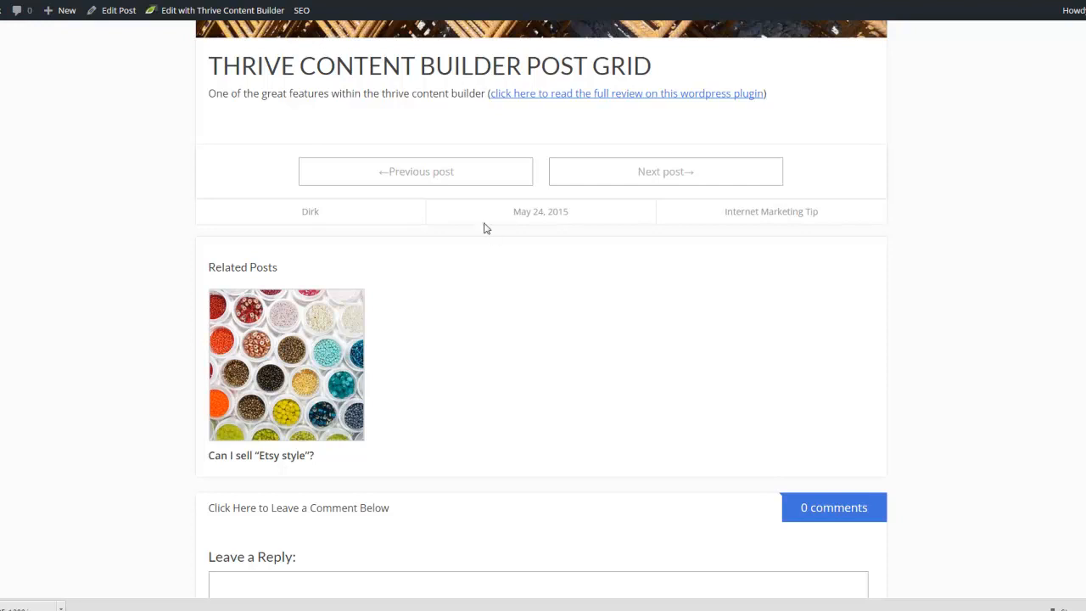
{"action": "mouse_move", "coordinate": [490, 339]}
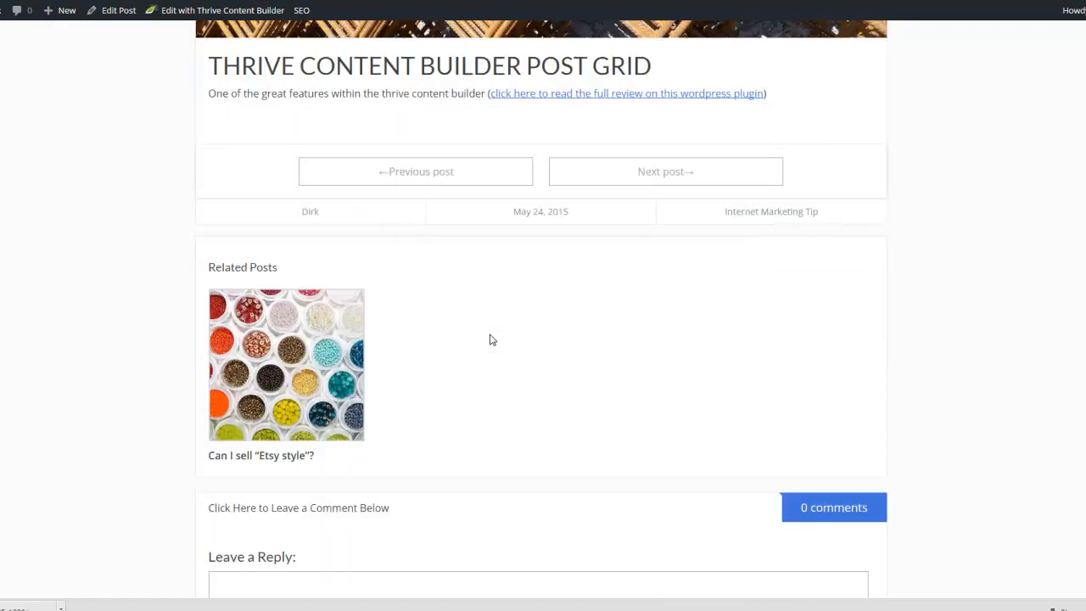
{"action": "scroll", "scroll_direction": "down", "scroll_amount": 3}
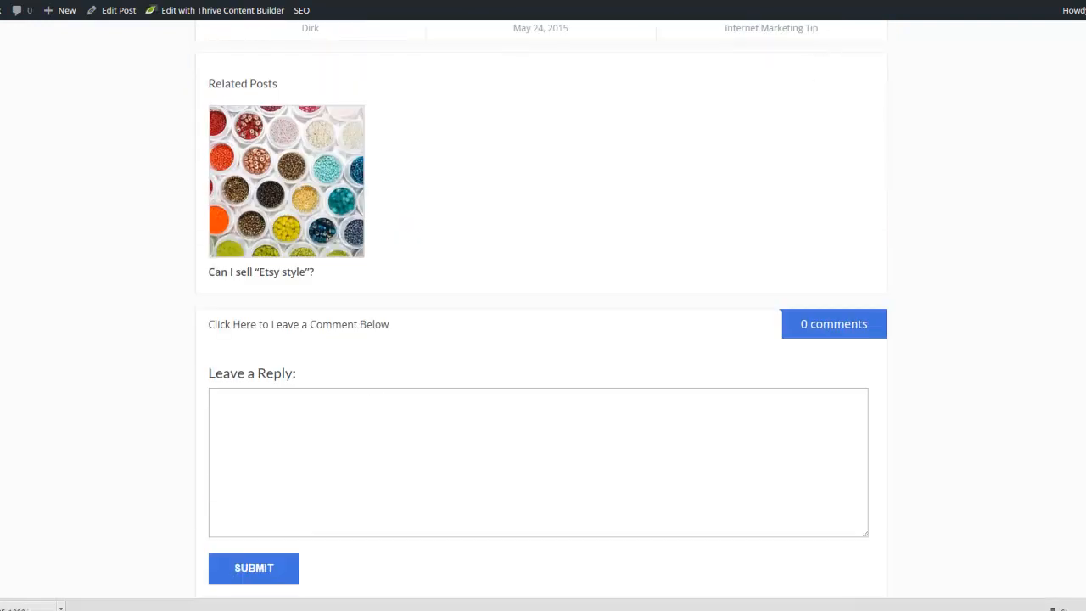
Step: Return to the Thrive editor where the grid shows the Etsy style post
{"action": "left_click", "coordinate": [222, 10]}
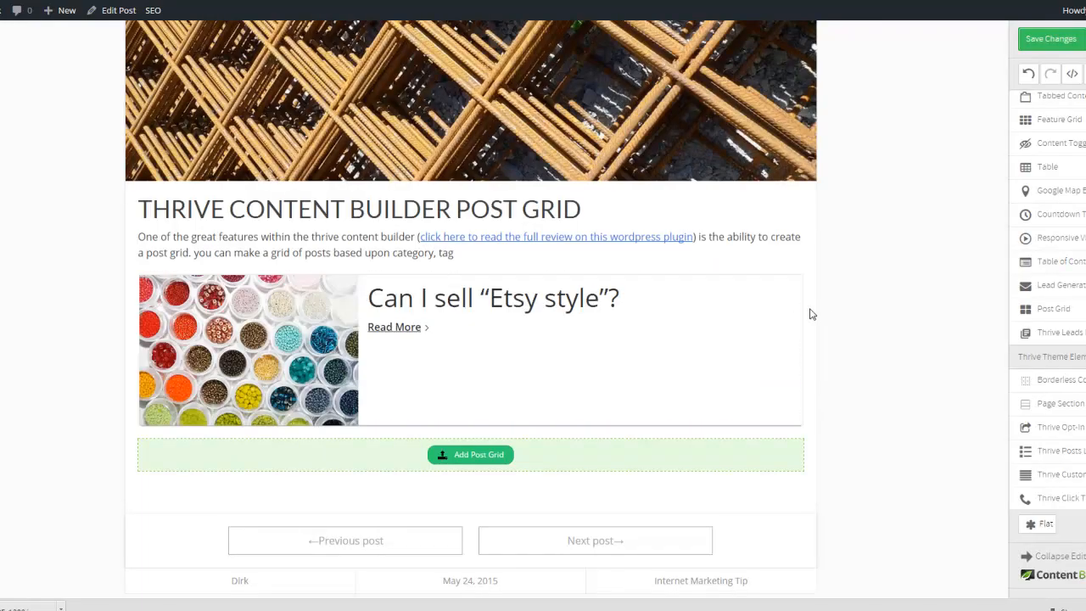
{"action": "scroll", "scroll_direction": "down", "scroll_amount": 3}
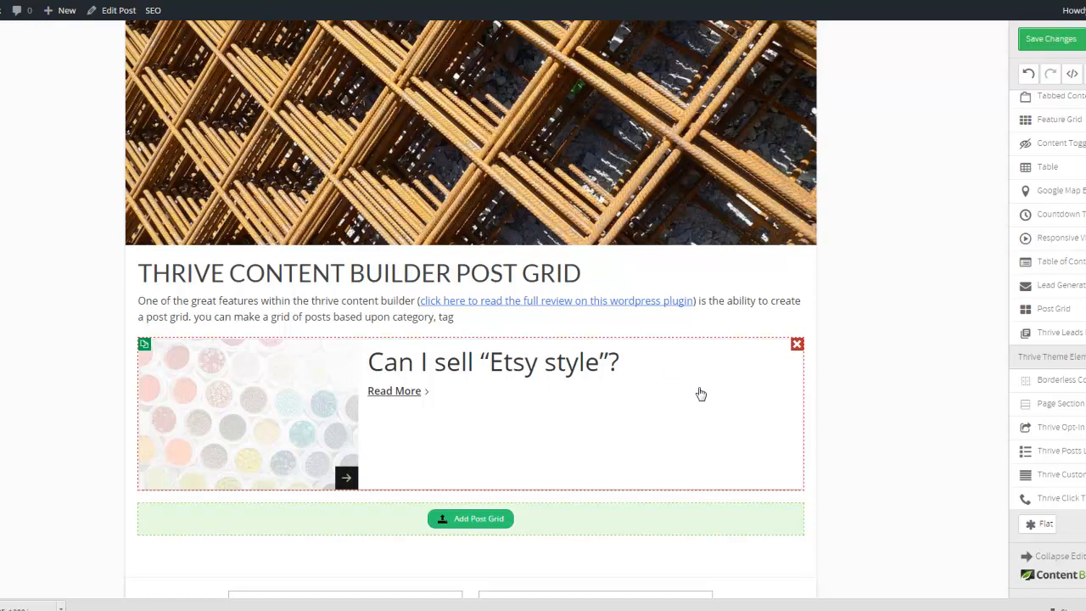
{"action": "mouse_move", "coordinate": [502, 414]}
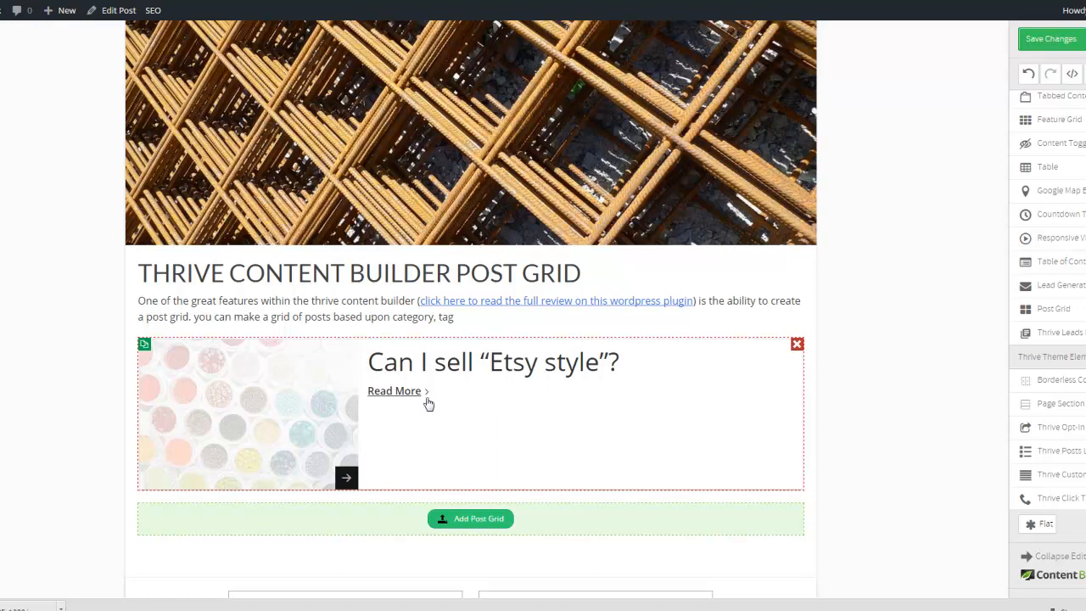
{"action": "mouse_move", "coordinate": [461, 407]}
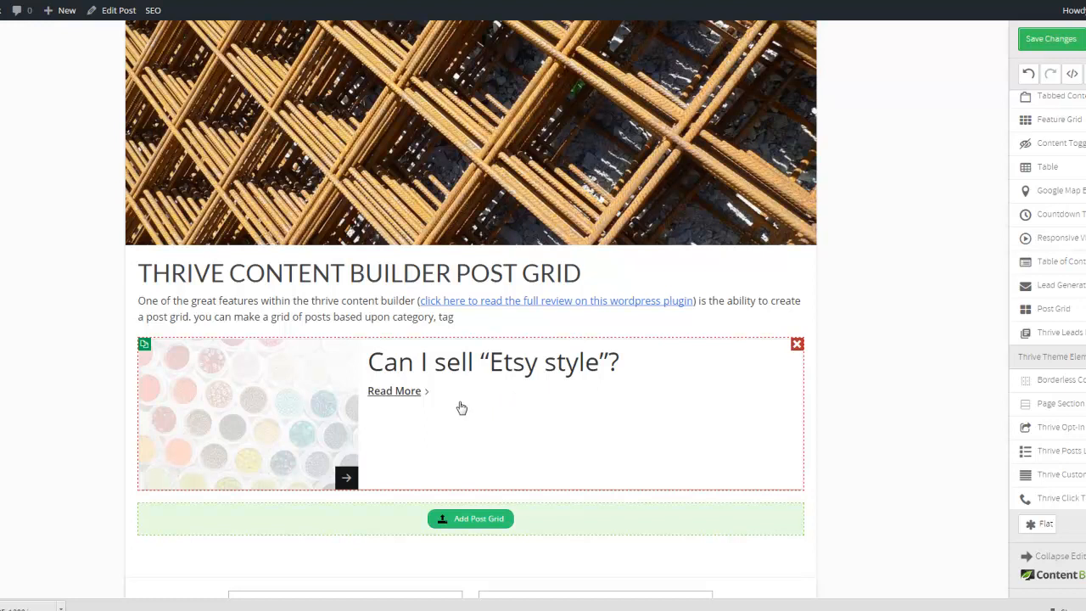
{"action": "mouse_move", "coordinate": [500, 426]}
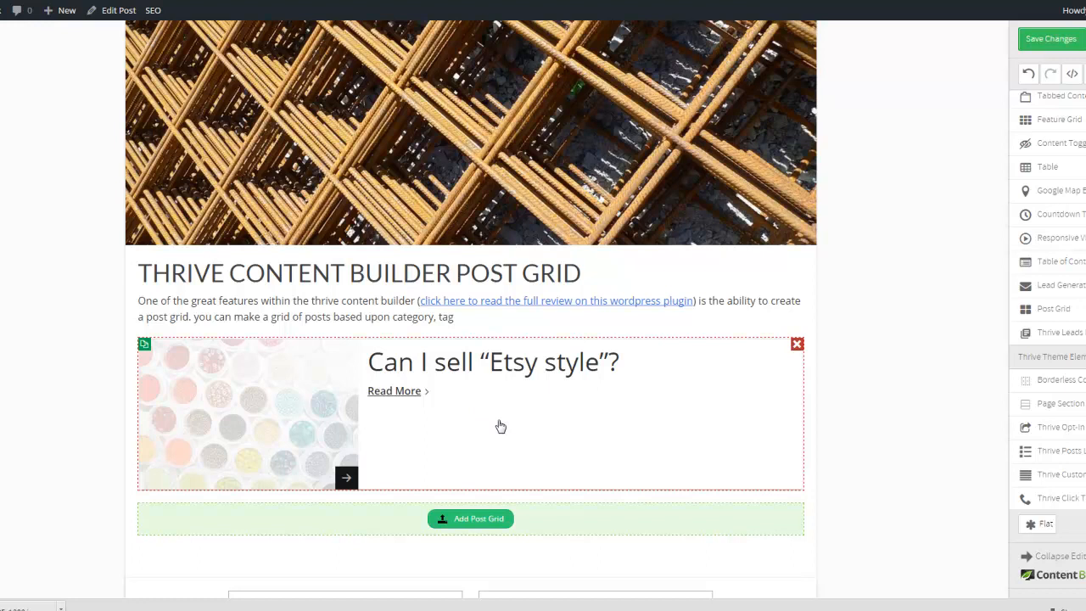
{"action": "mouse_move", "coordinate": [584, 436]}
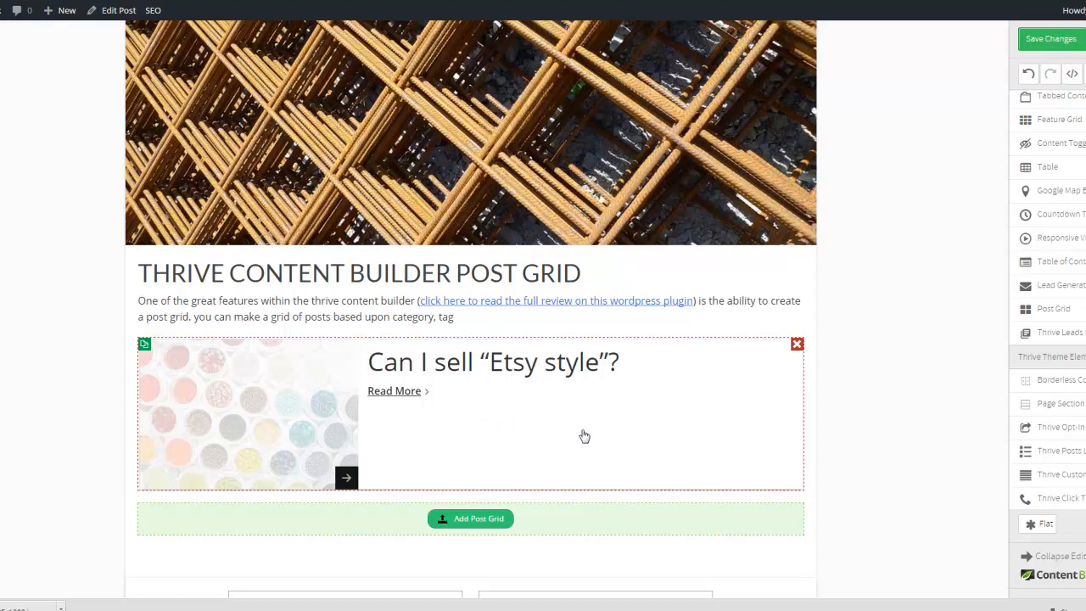